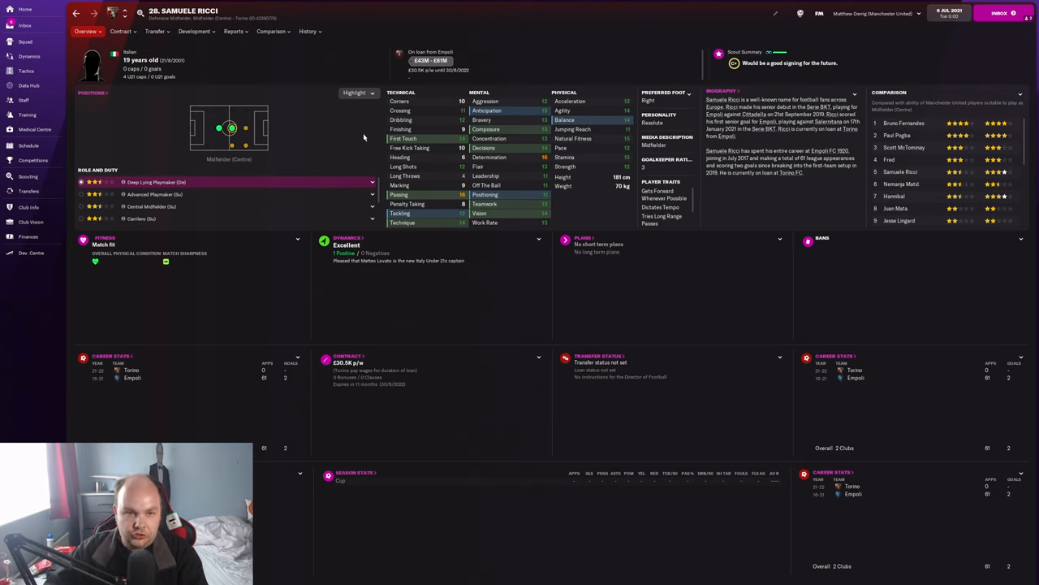
mouse_move(341, 136)
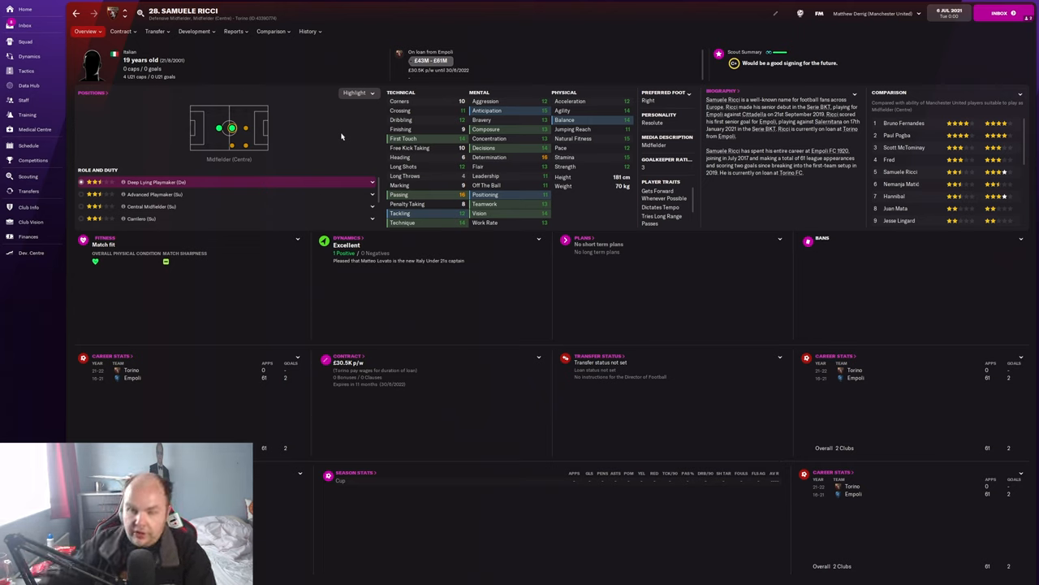
mouse_move(350, 140)
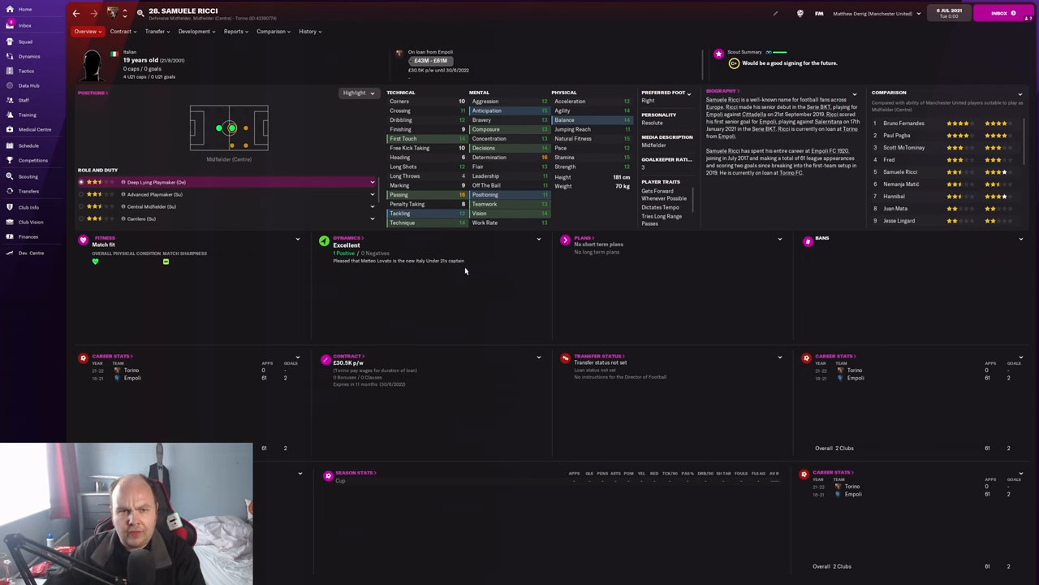
- Open Ricci's scout report, valuing him at £43M–£61M with extreme transfer interest
click(233, 31)
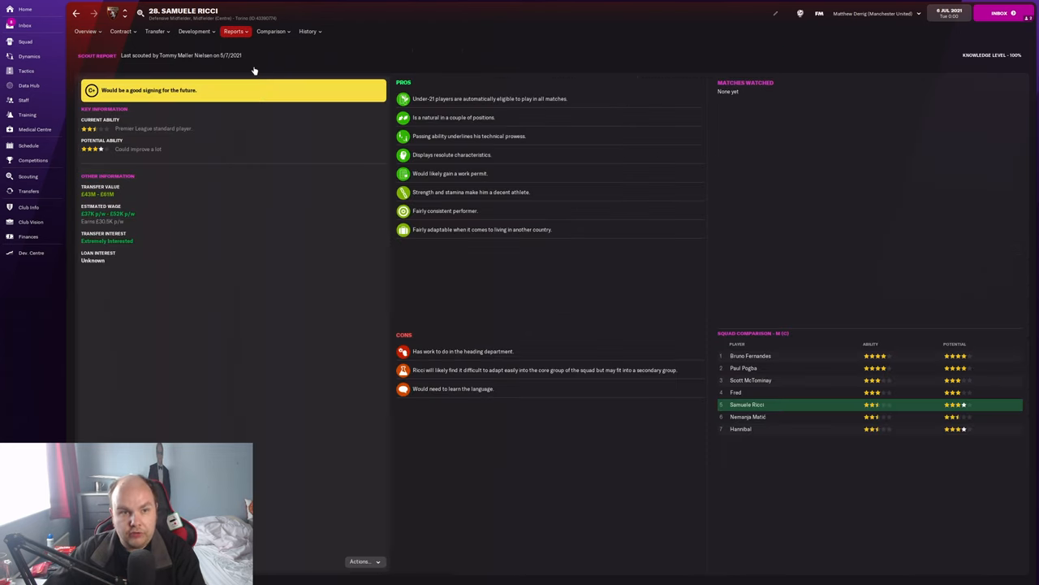
mouse_move(328, 289)
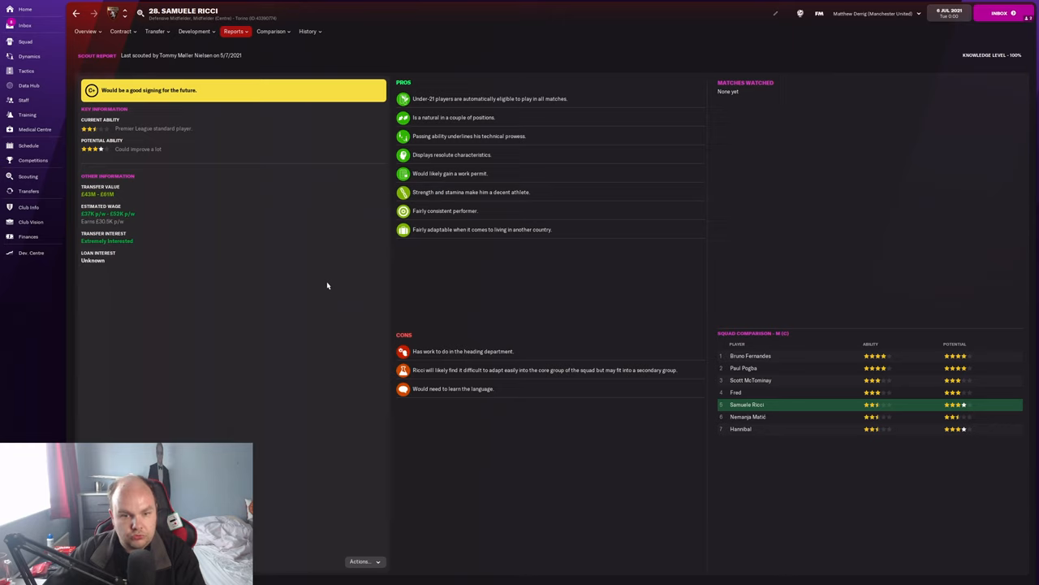
mouse_move(446, 355)
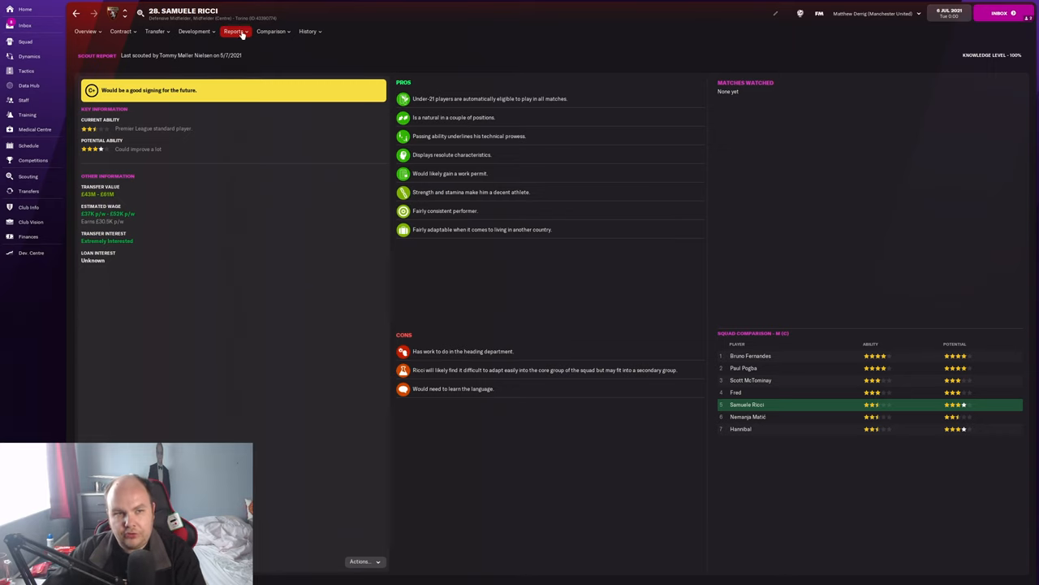
- View Ricci's positional abilities as a natural central midfielder, then return to his overview
click(194, 31)
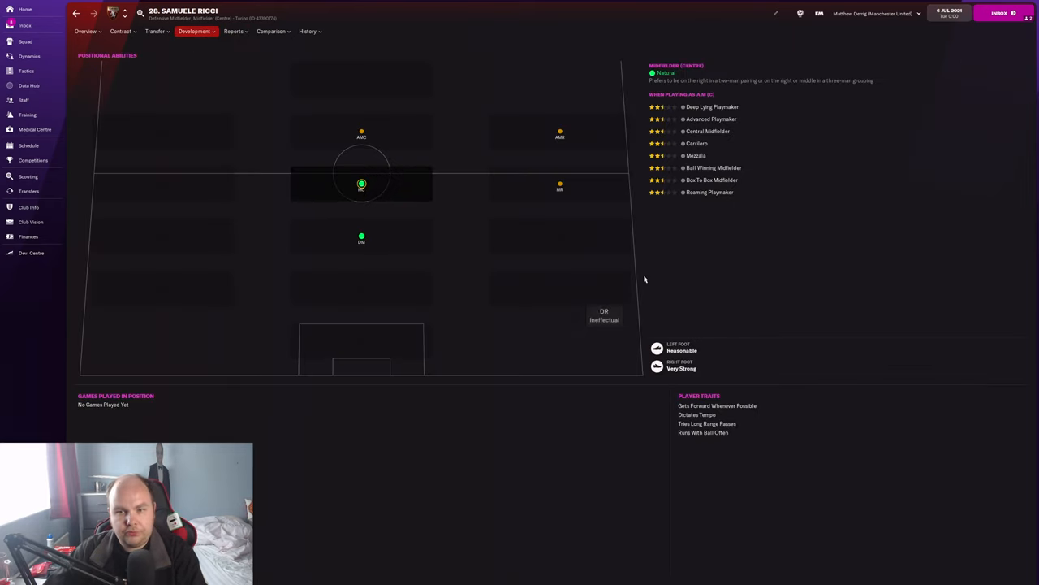
mouse_move(747, 281)
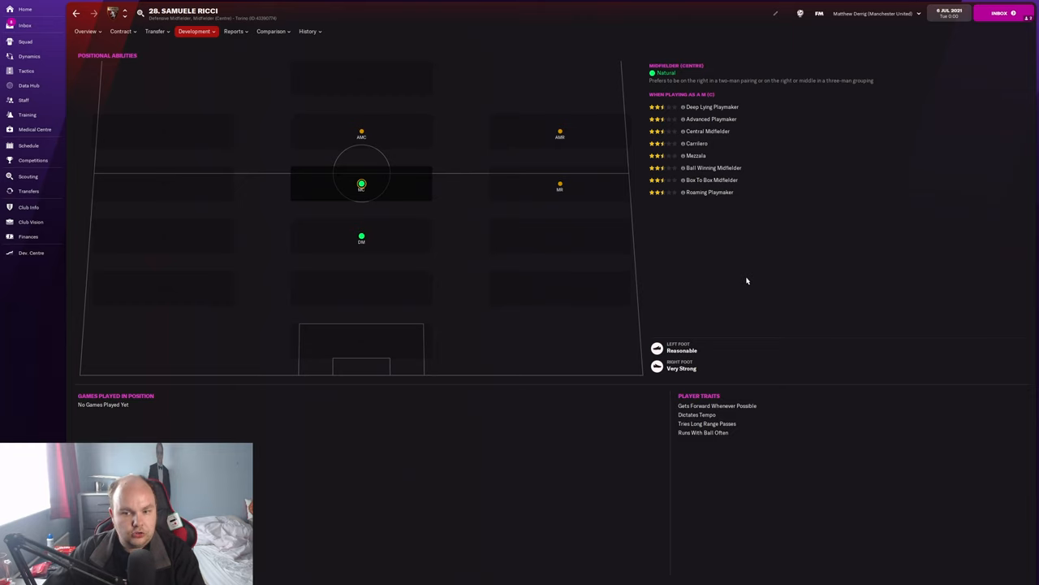
mouse_move(734, 298)
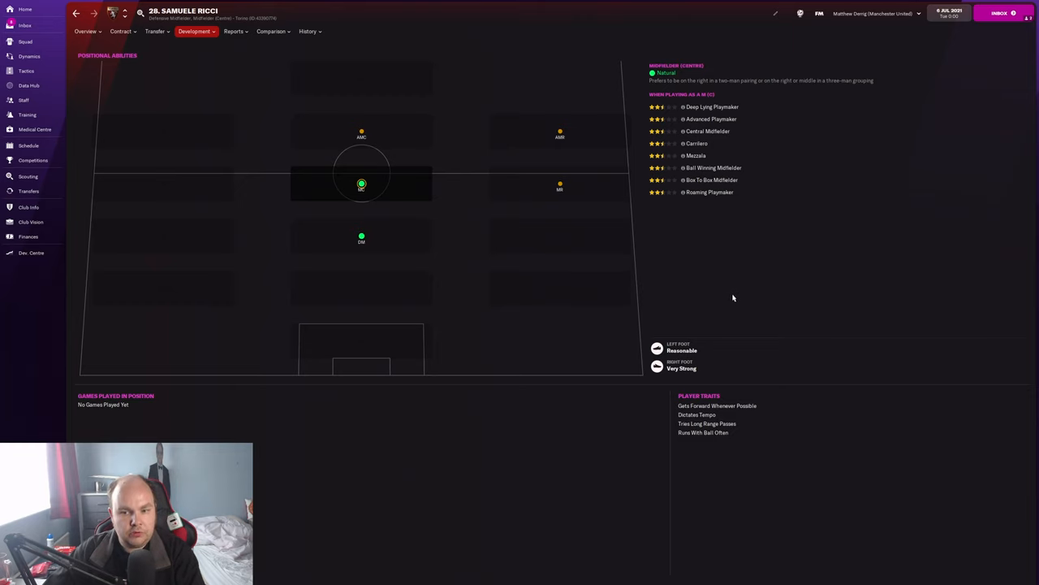
click(85, 31)
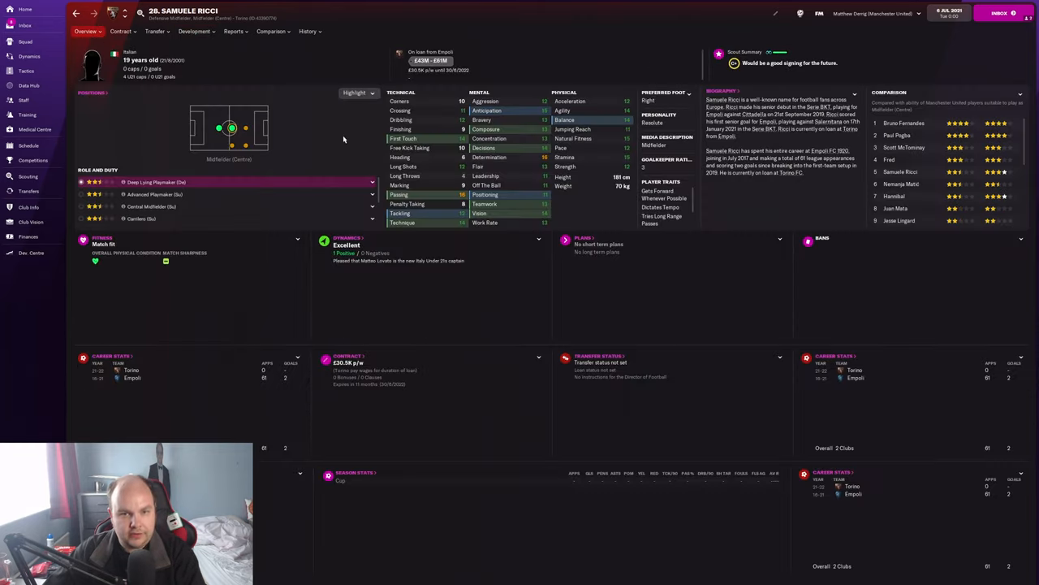
mouse_move(338, 137)
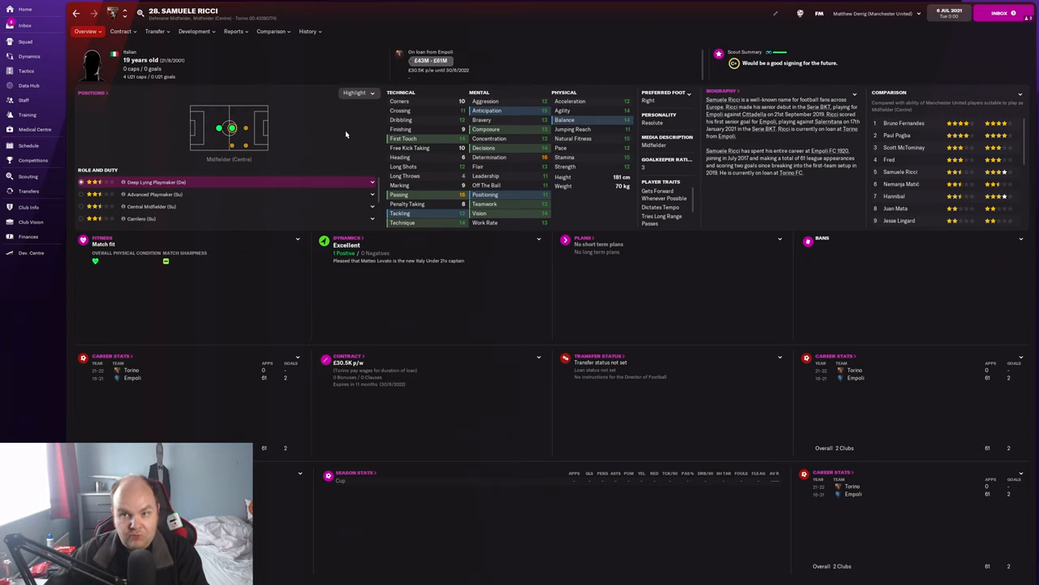
mouse_move(342, 138)
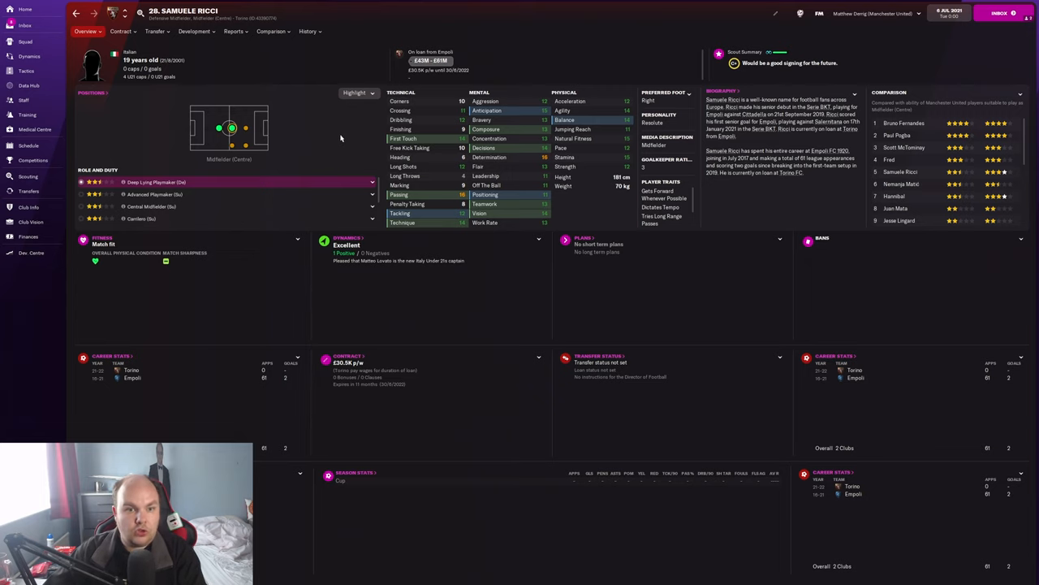
- Show Ricci's Torino loan at £30,500 per week with a £7.25M optional future fee
click(120, 30)
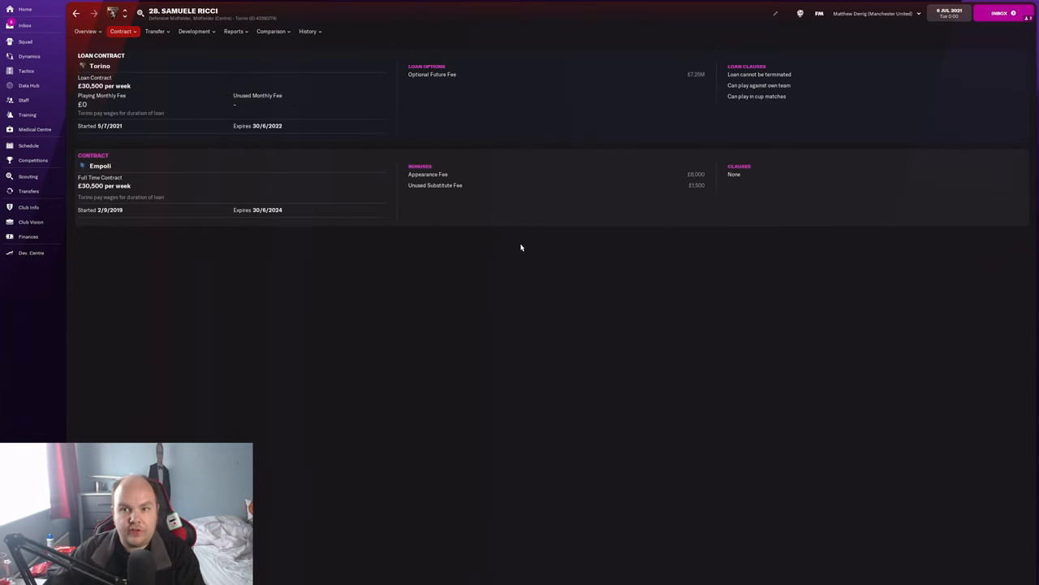
mouse_move(617, 298)
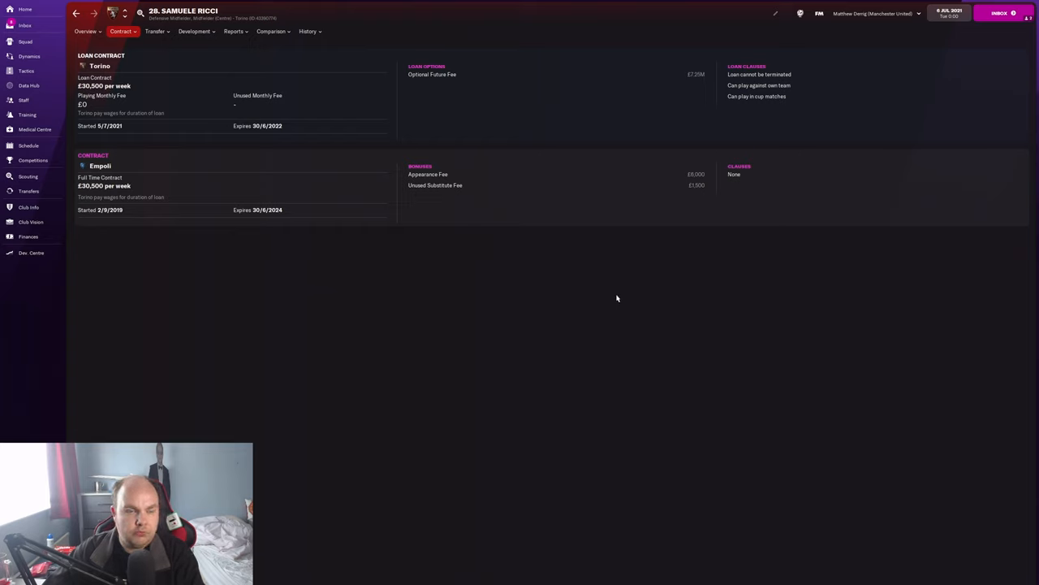
mouse_move(617, 295)
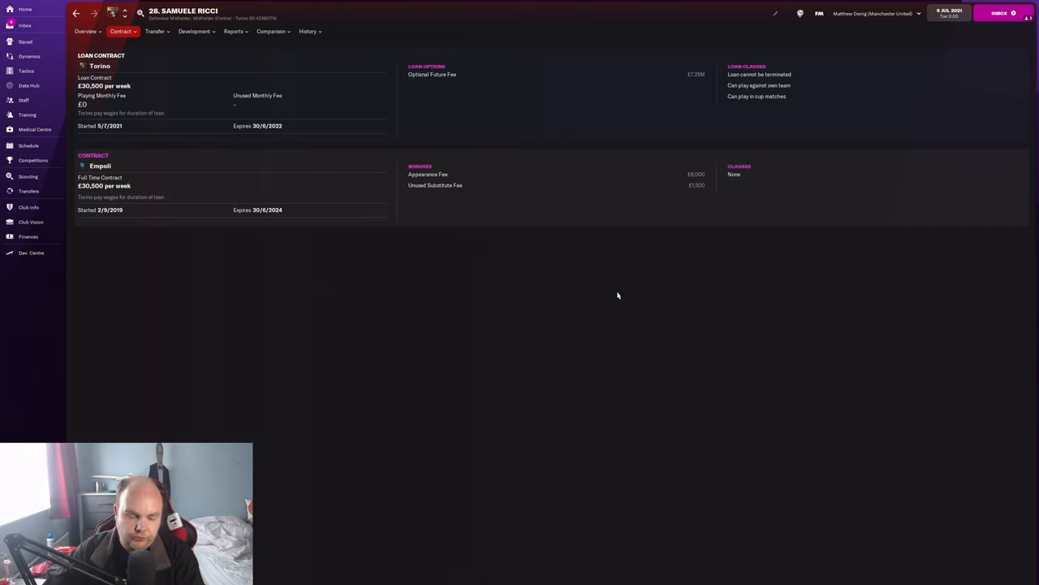
mouse_move(620, 293)
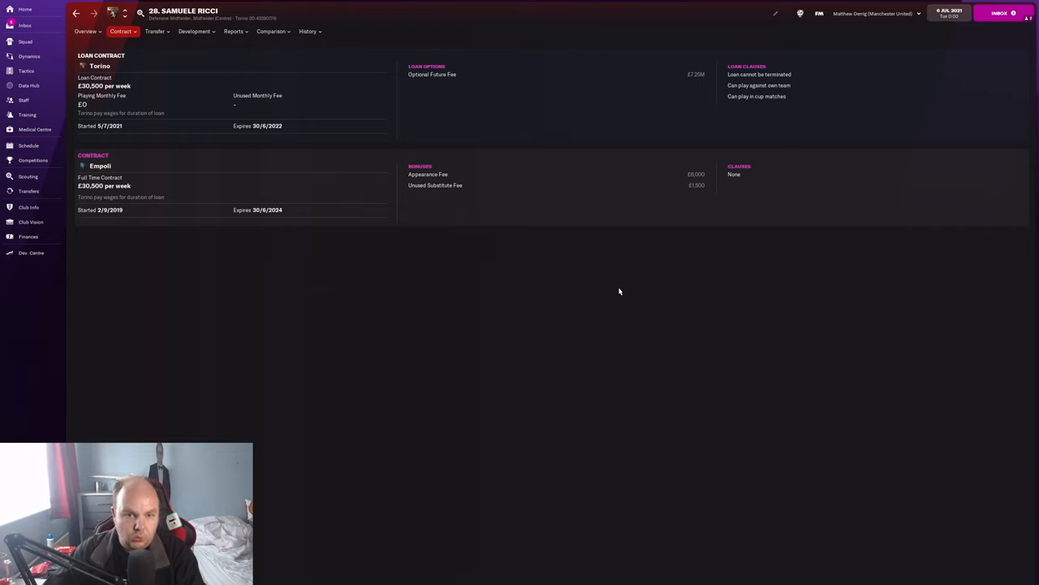
mouse_move(627, 277)
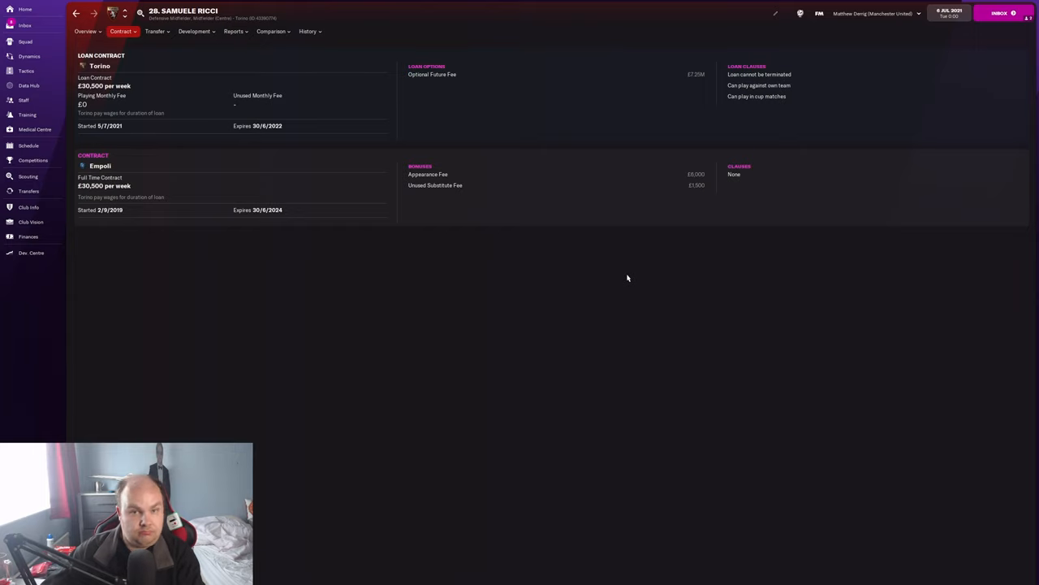
mouse_move(619, 276)
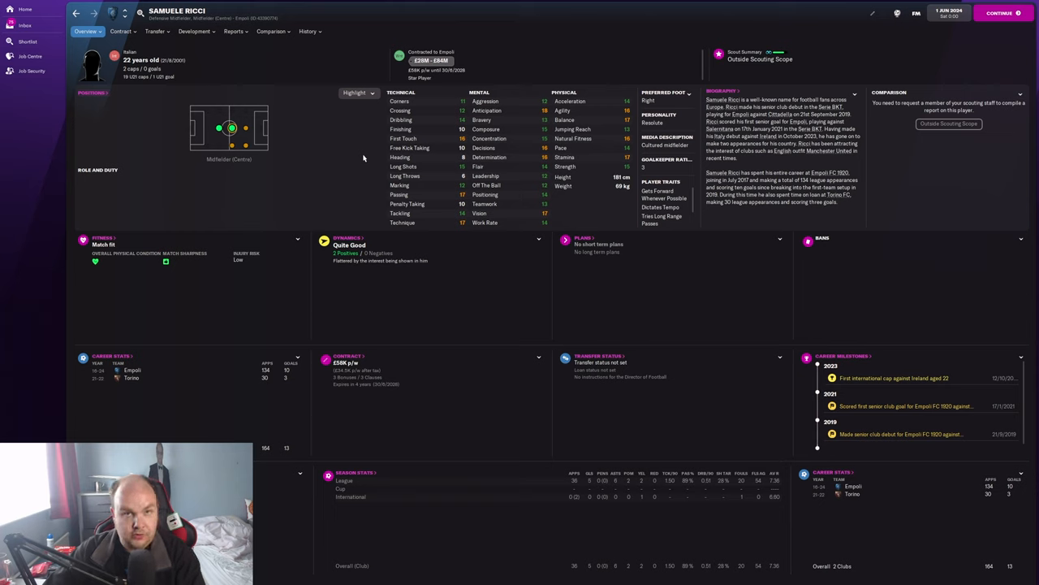
mouse_move(406, 91)
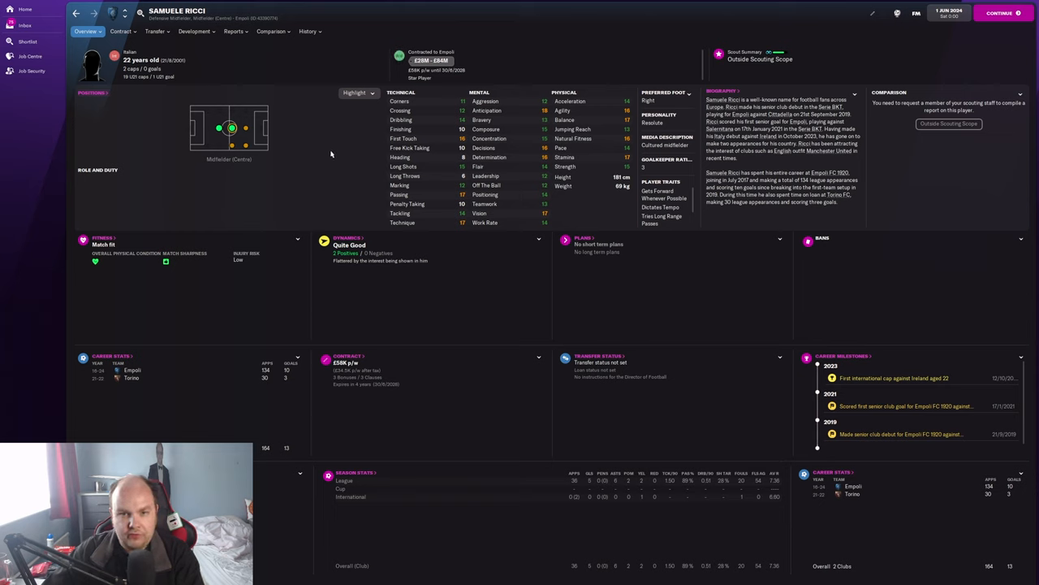
mouse_move(330, 148)
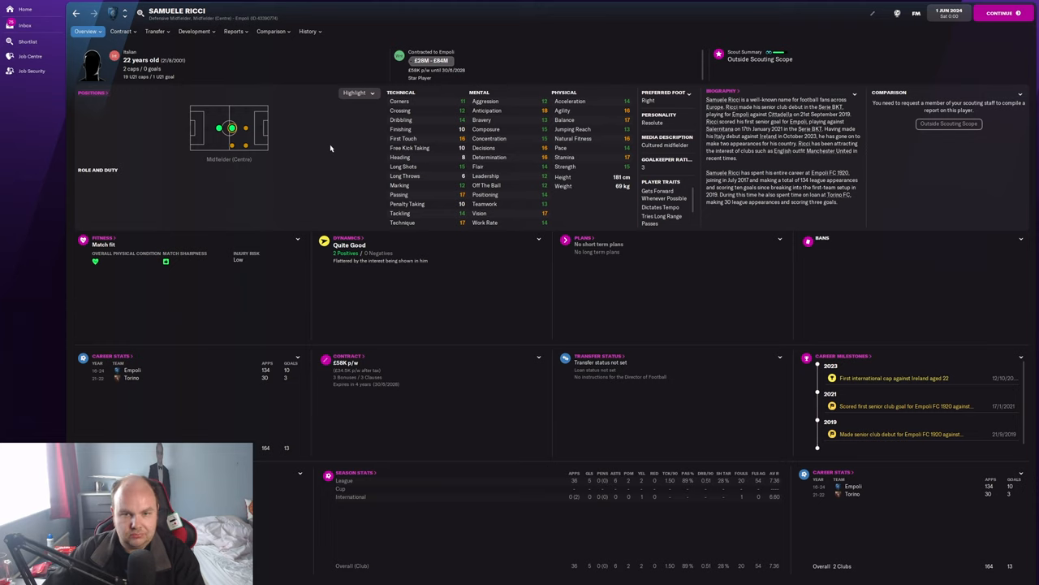
mouse_move(324, 144)
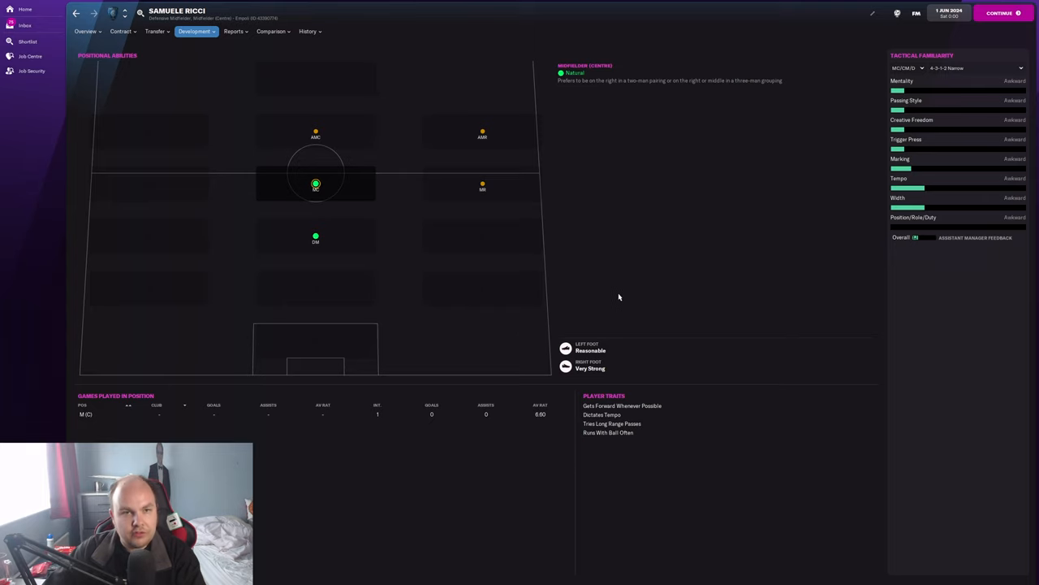
- Review Ricci's past injuries and career stats (164 appearances, 13 goals), then return to overview
click(308, 31)
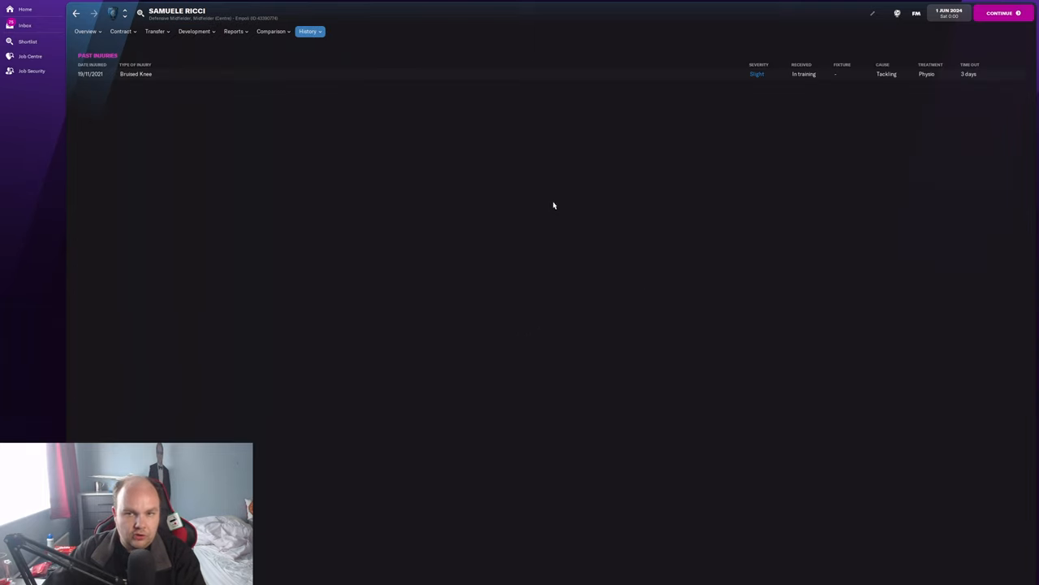
mouse_move(642, 224)
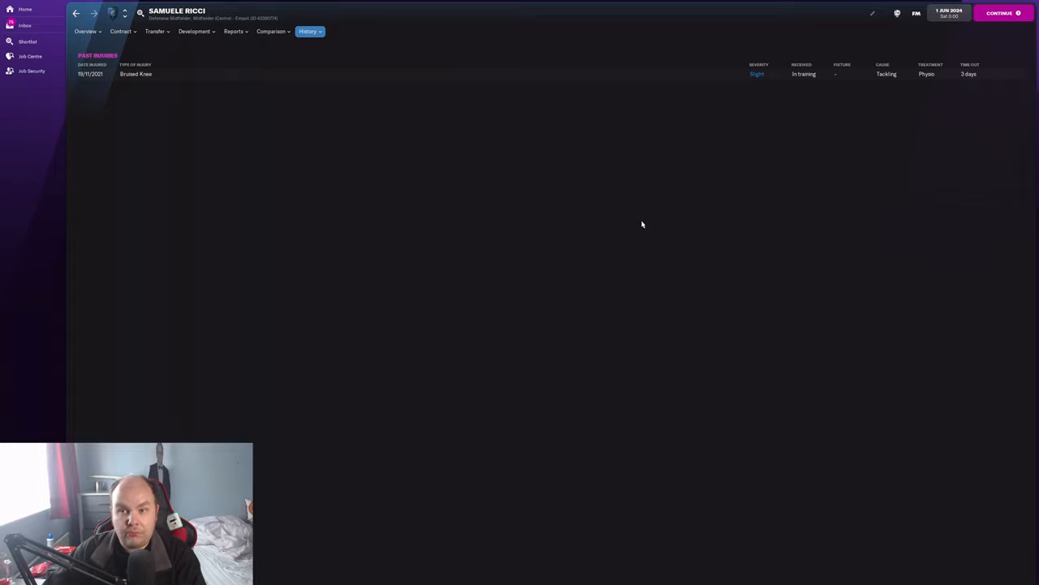
mouse_move(648, 224)
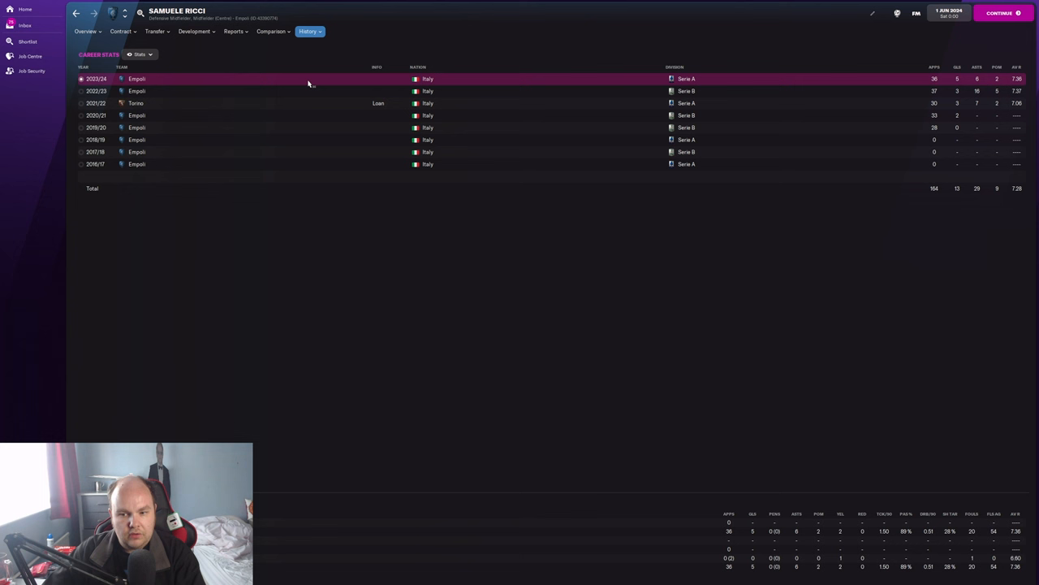
click(85, 31)
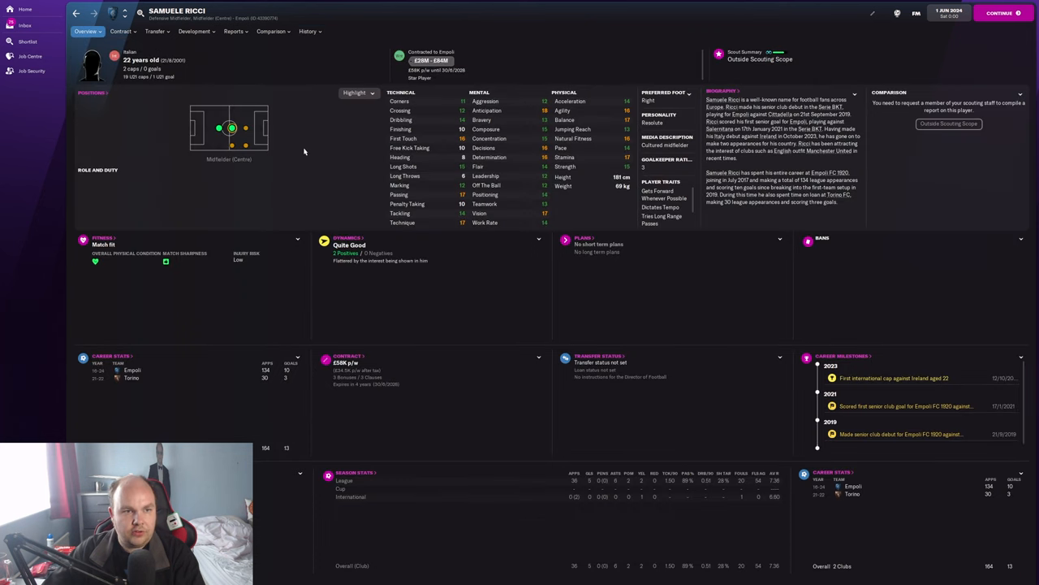
mouse_move(346, 145)
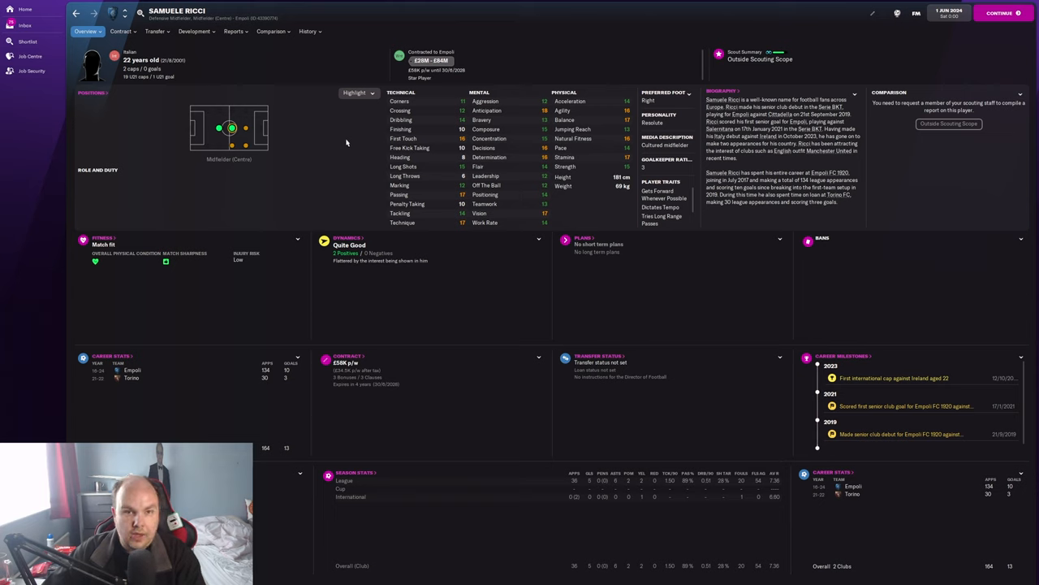
click(120, 31)
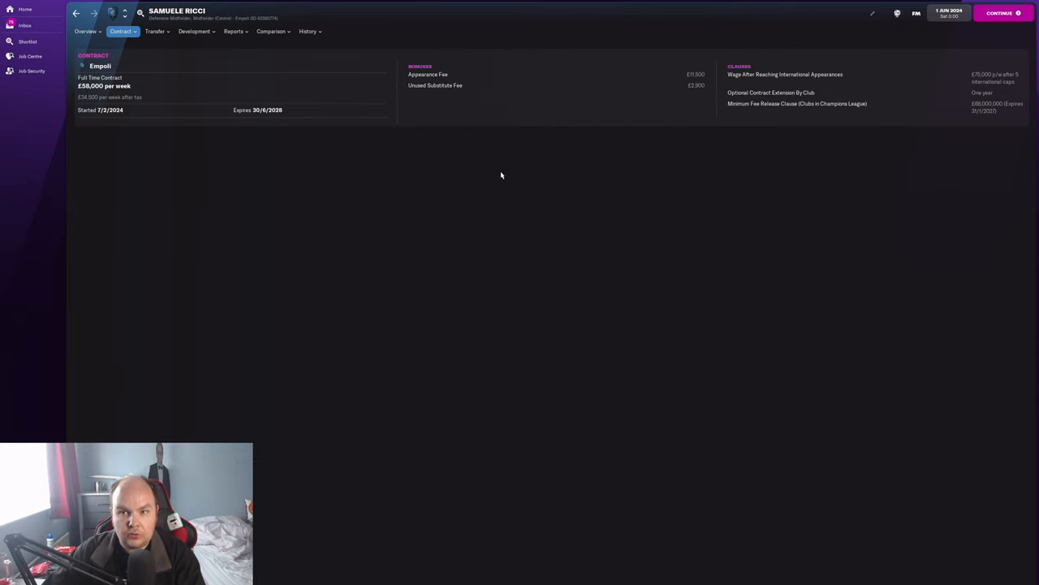
mouse_move(551, 193)
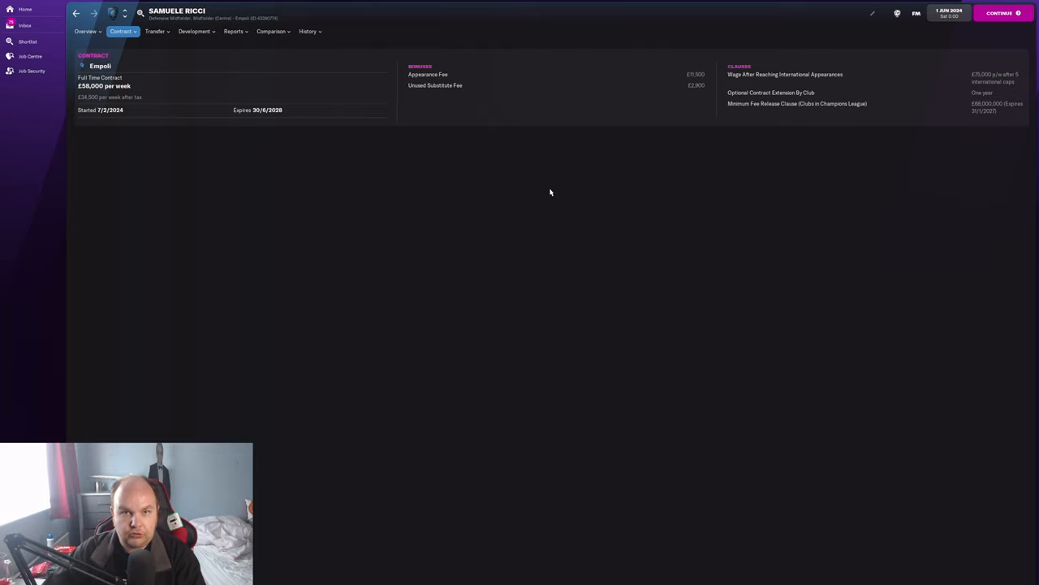
mouse_move(557, 188)
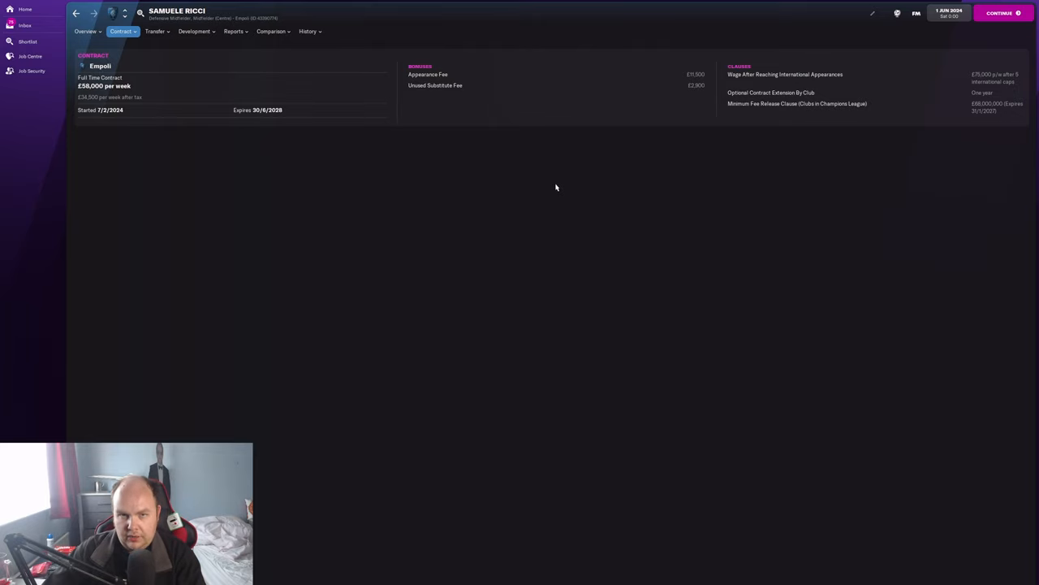
click(85, 30)
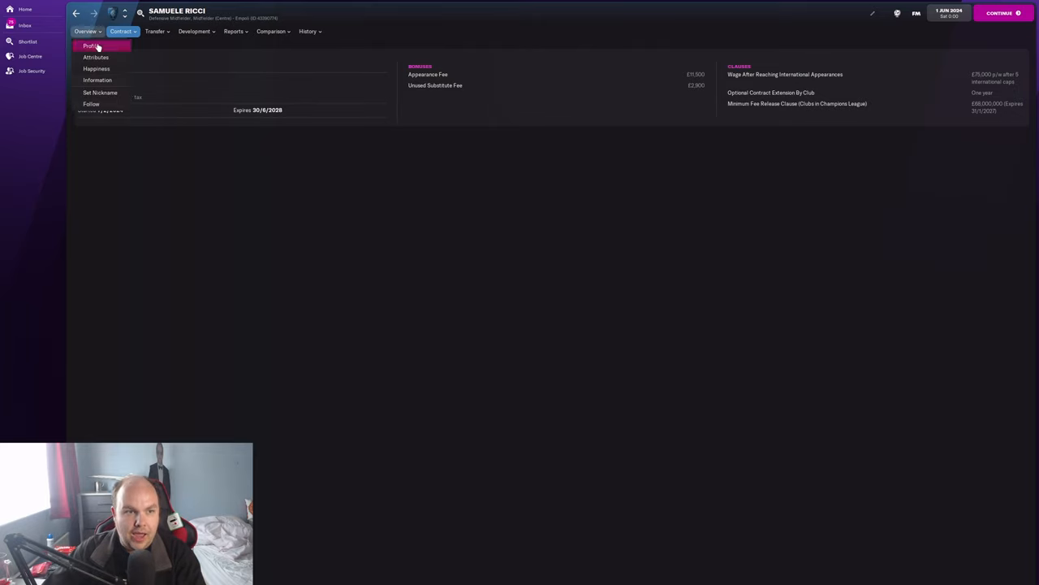
click(85, 31)
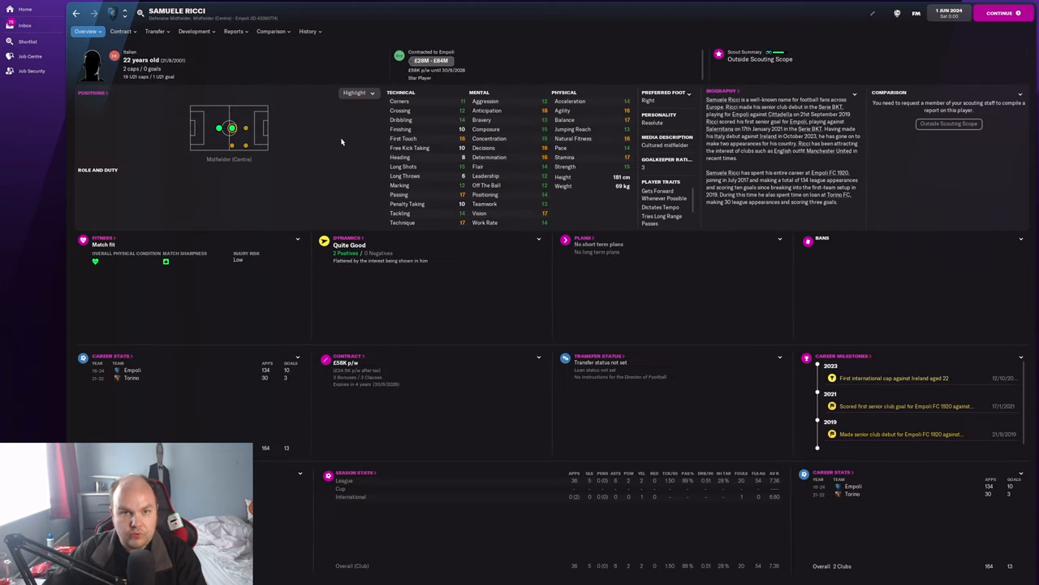
mouse_move(341, 164)
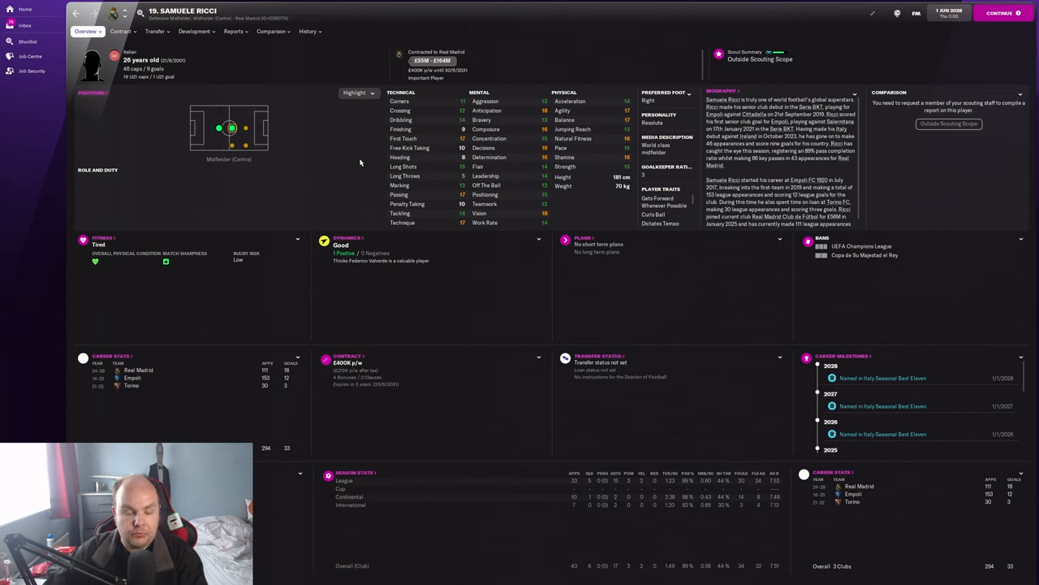
mouse_move(338, 130)
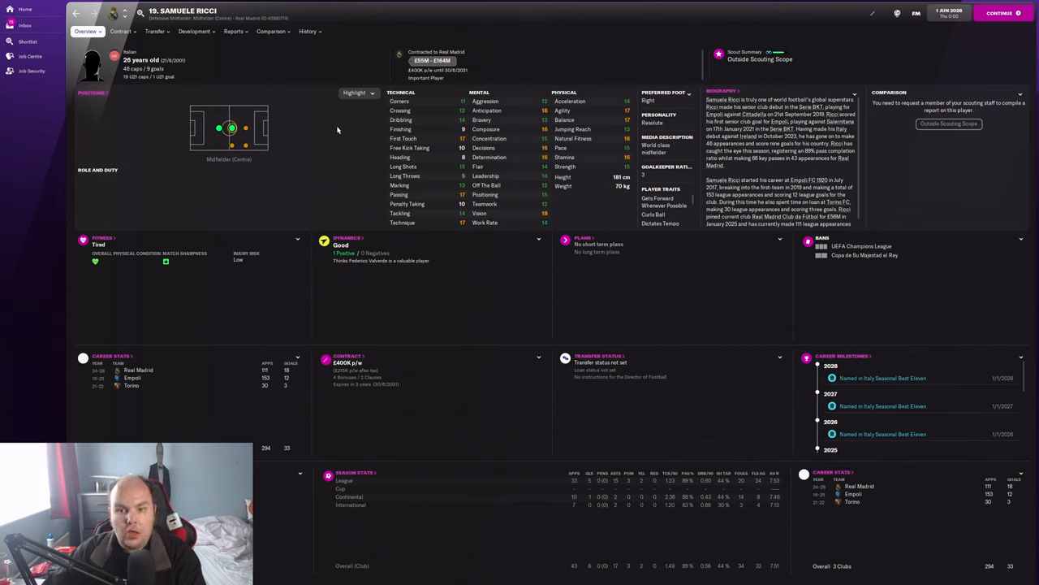
- Review Ricci's June 2028 injuries and 2027/28 Real Madrid season stats, then return to overview
click(308, 31)
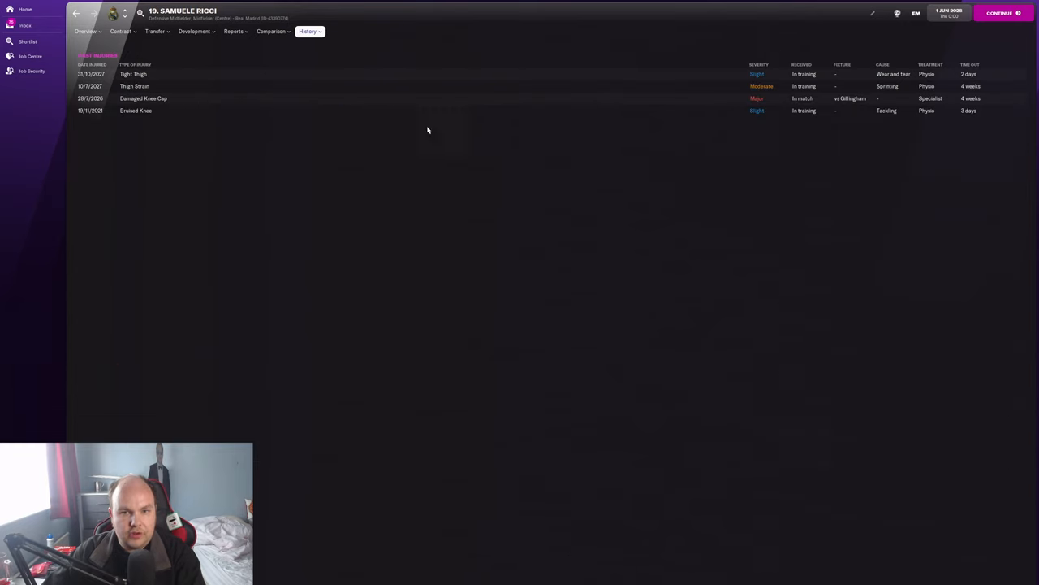
mouse_move(528, 180)
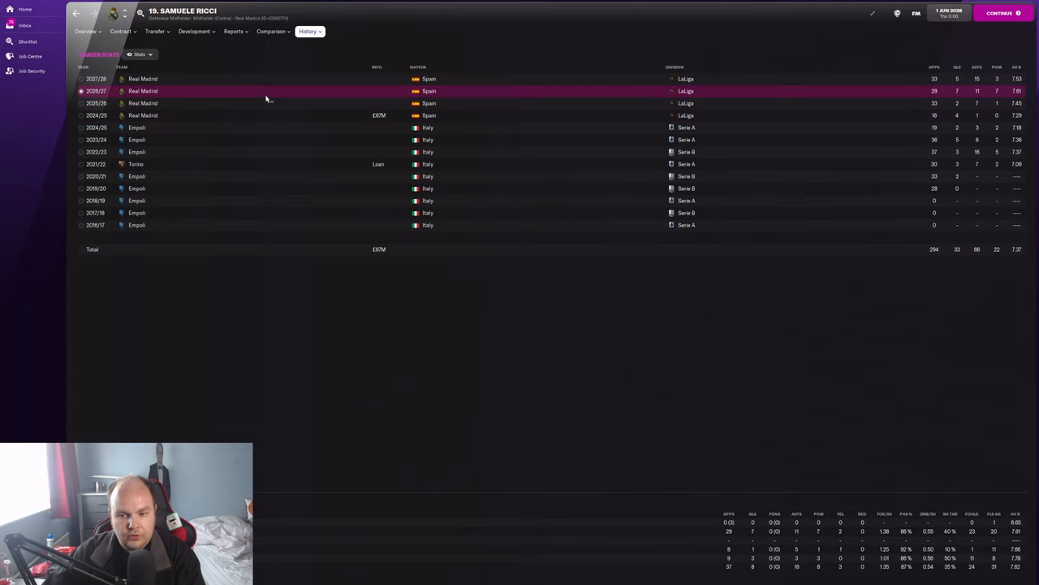
click(268, 79)
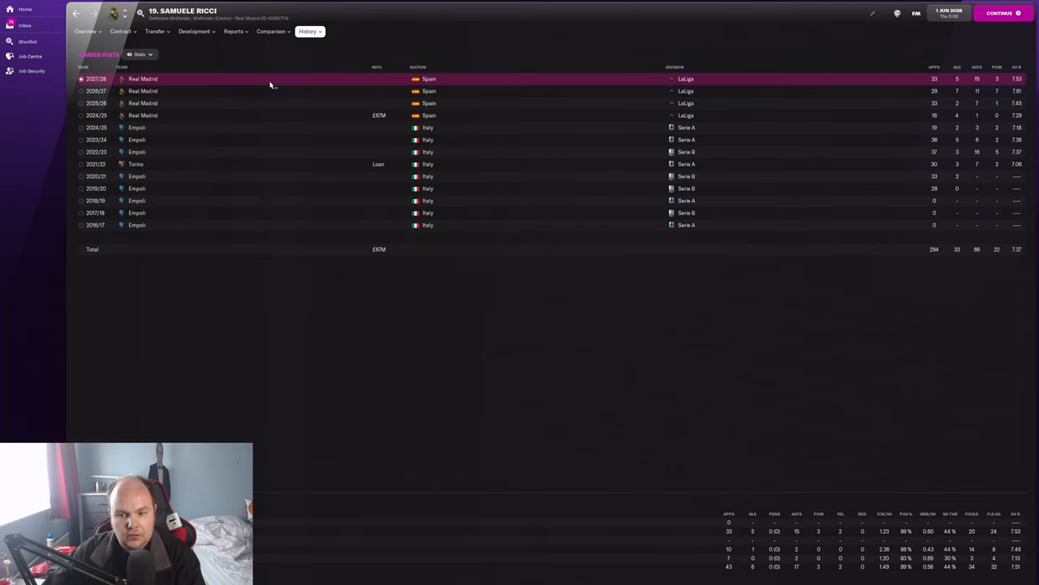
click(84, 31)
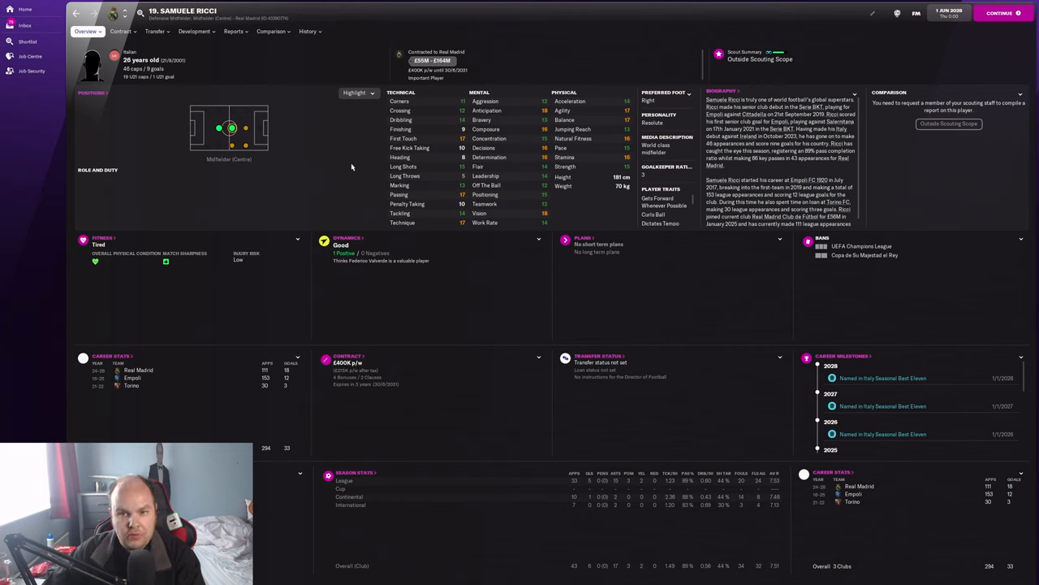
mouse_move(353, 171)
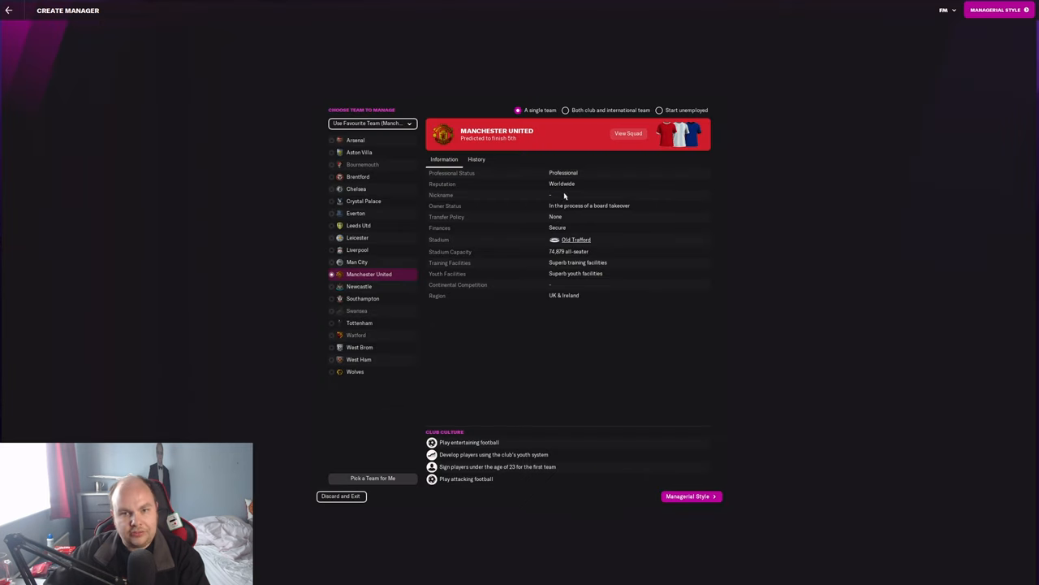
- Confirm the managerial style, pass the chairperson's welcome and accept Manchester United's arrangements
click(371, 123)
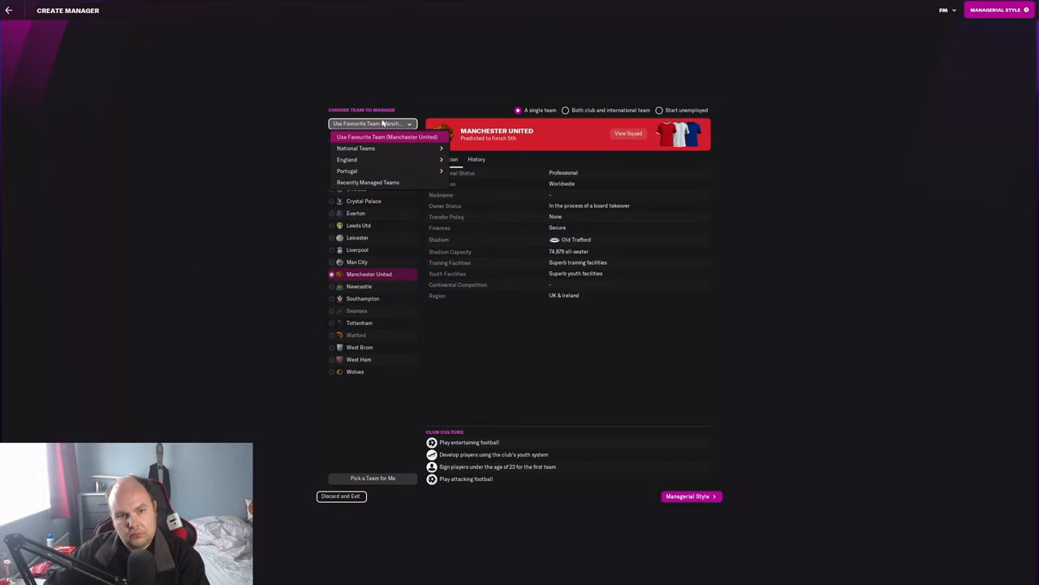
click(687, 496)
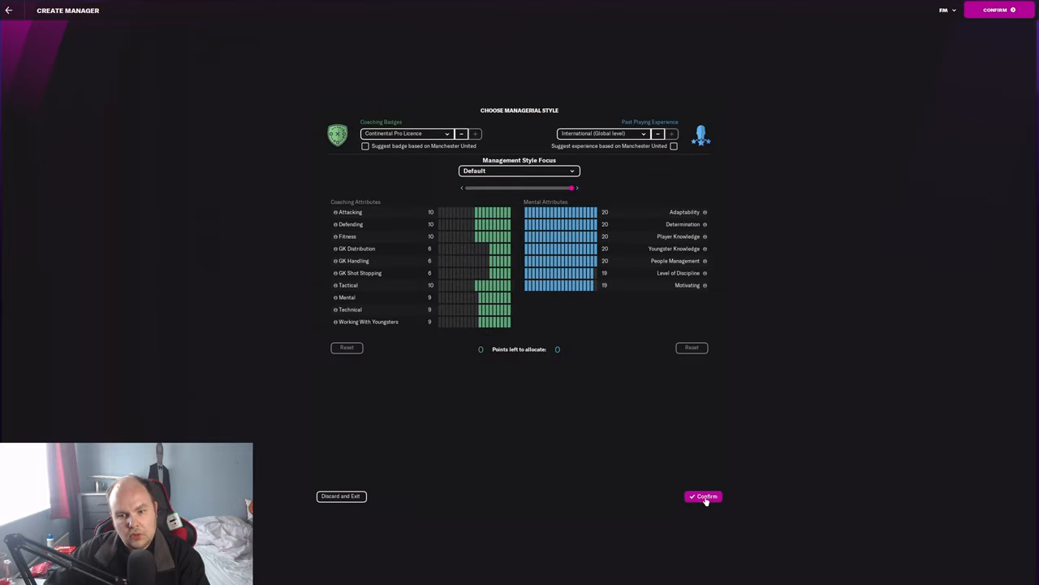
mouse_move(578, 320)
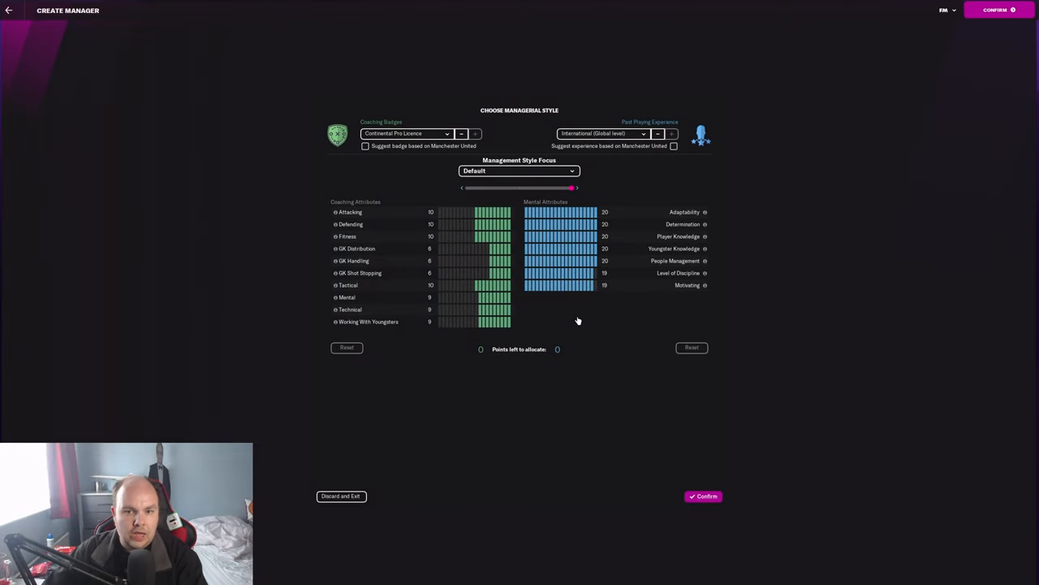
click(997, 9)
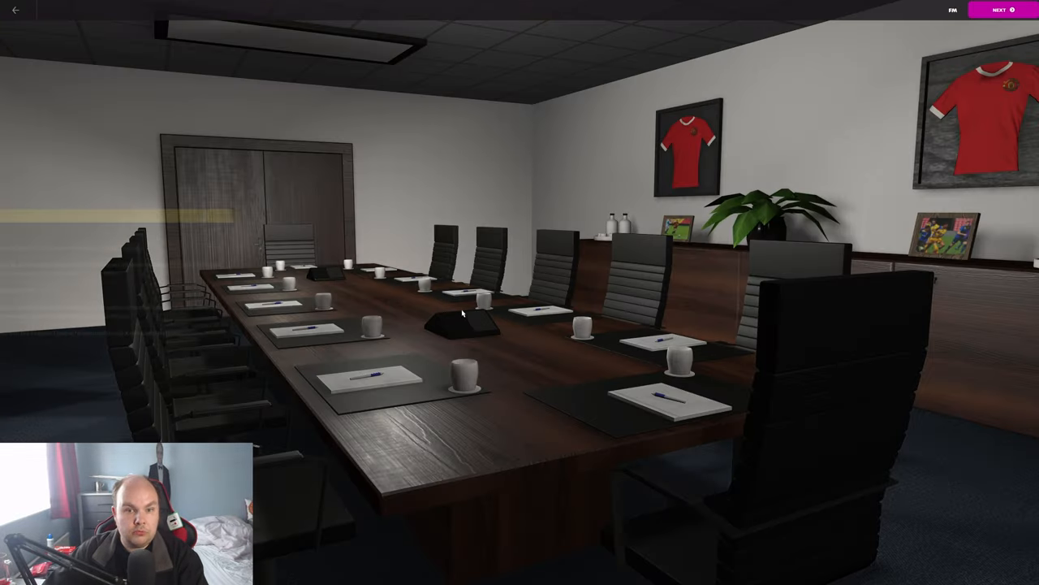
click(1000, 9)
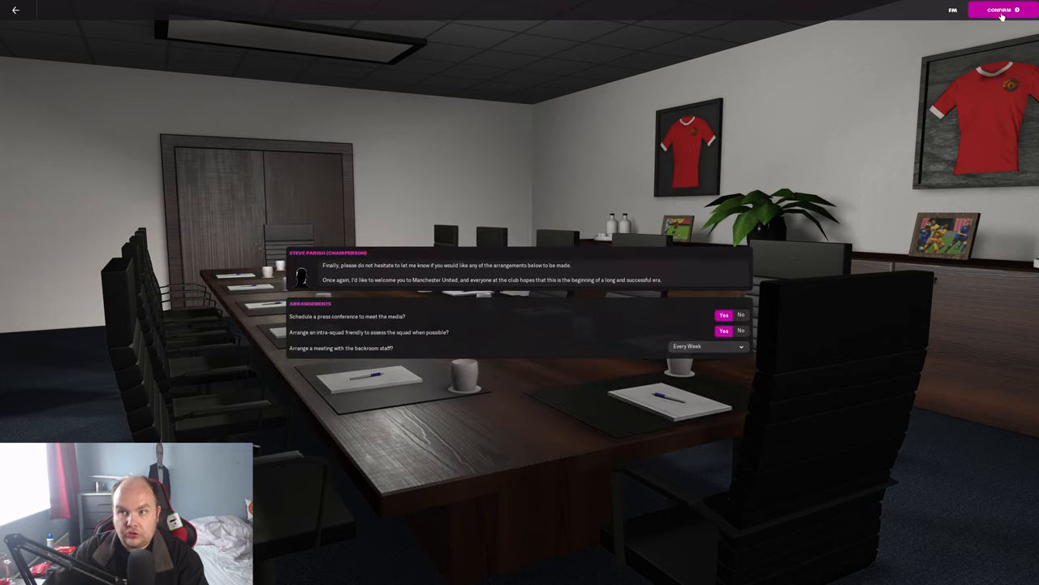
click(998, 9)
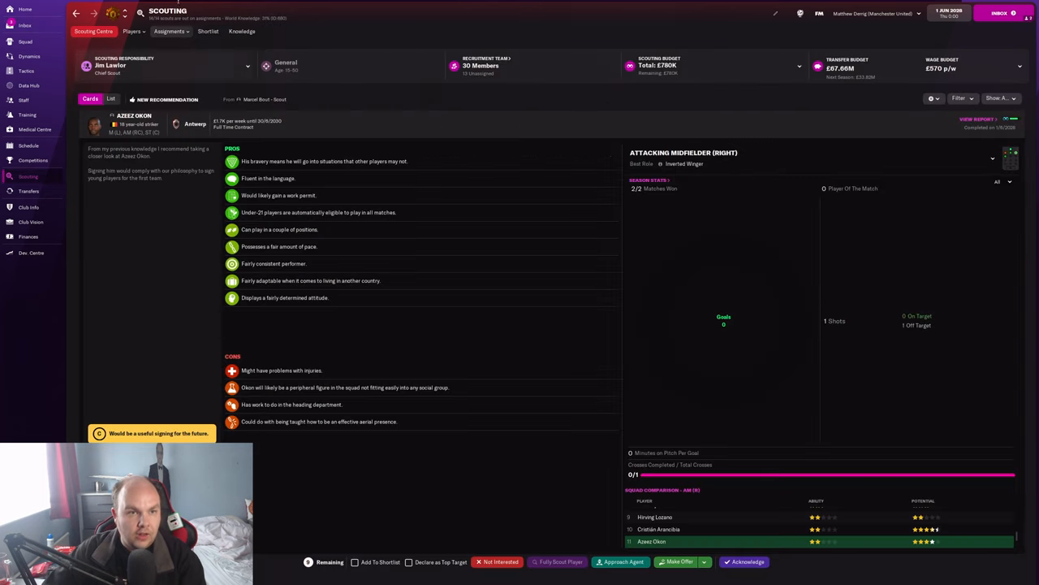
- Search 'rici' and open Samuele Ricci, the 26-year-old Real Madrid midfielder
text(rici)
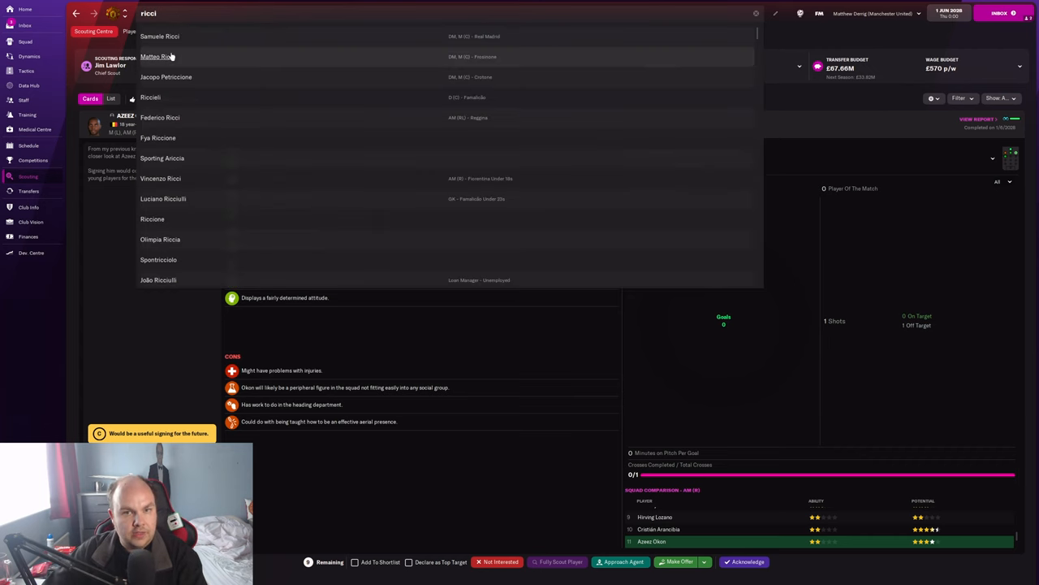
click(159, 36)
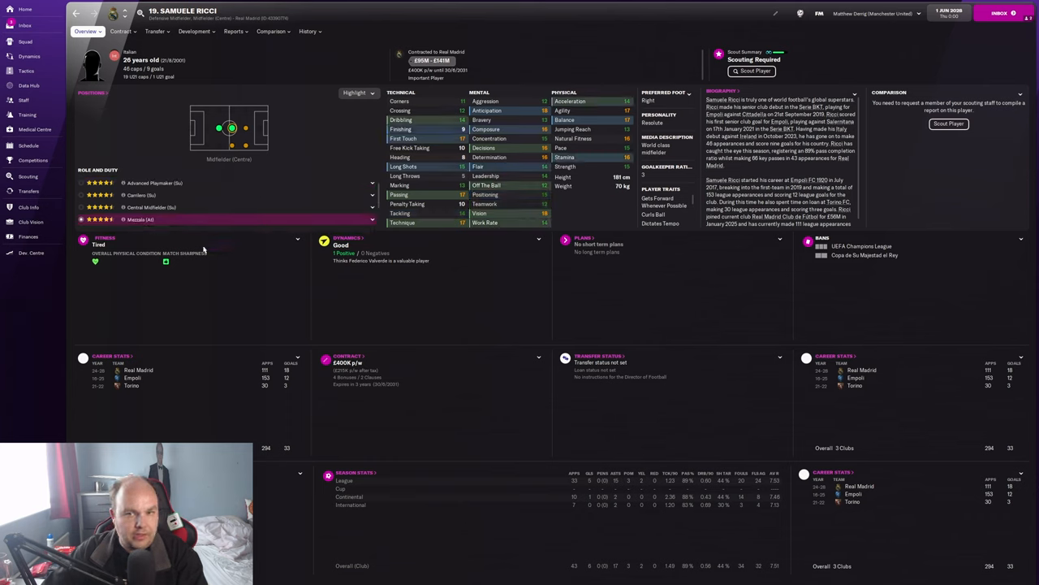
mouse_move(317, 132)
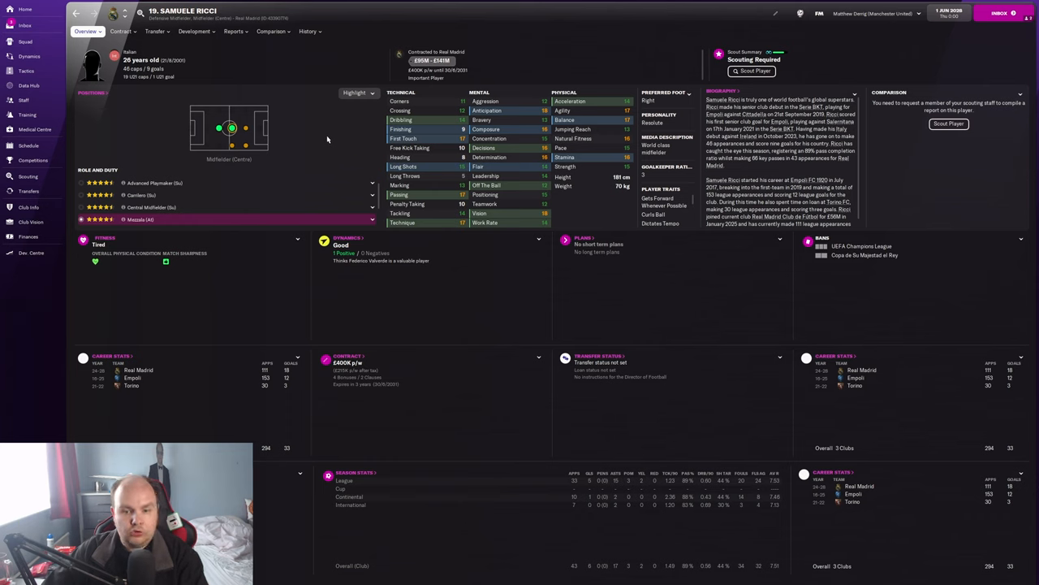
mouse_move(461, 152)
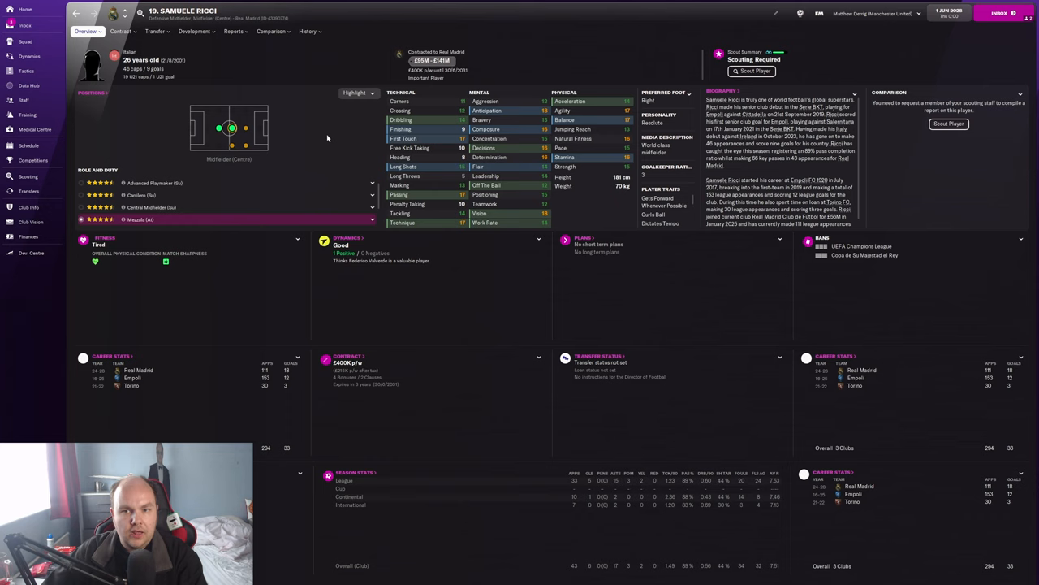
mouse_move(339, 134)
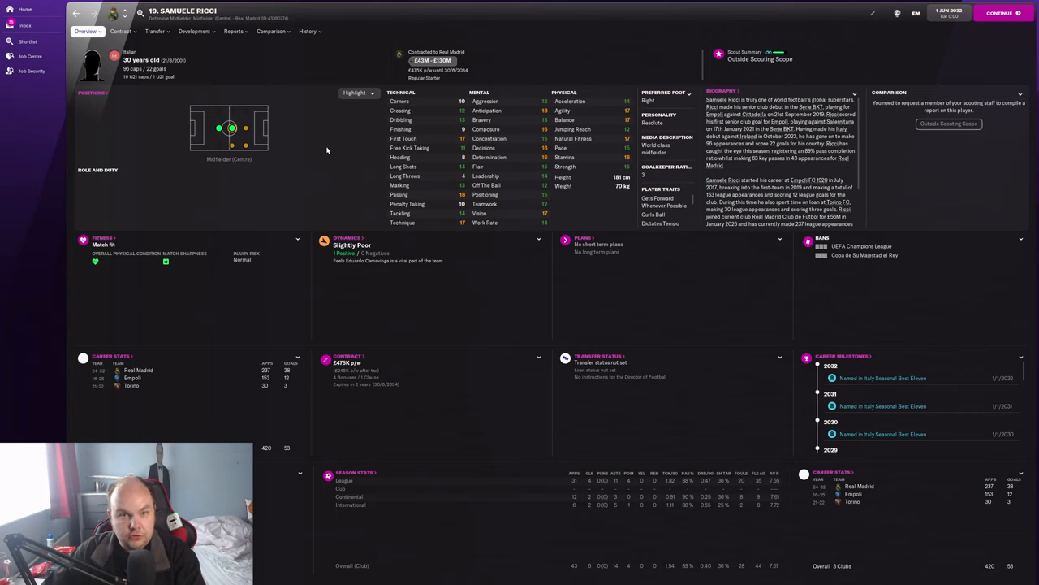
mouse_move(461, 125)
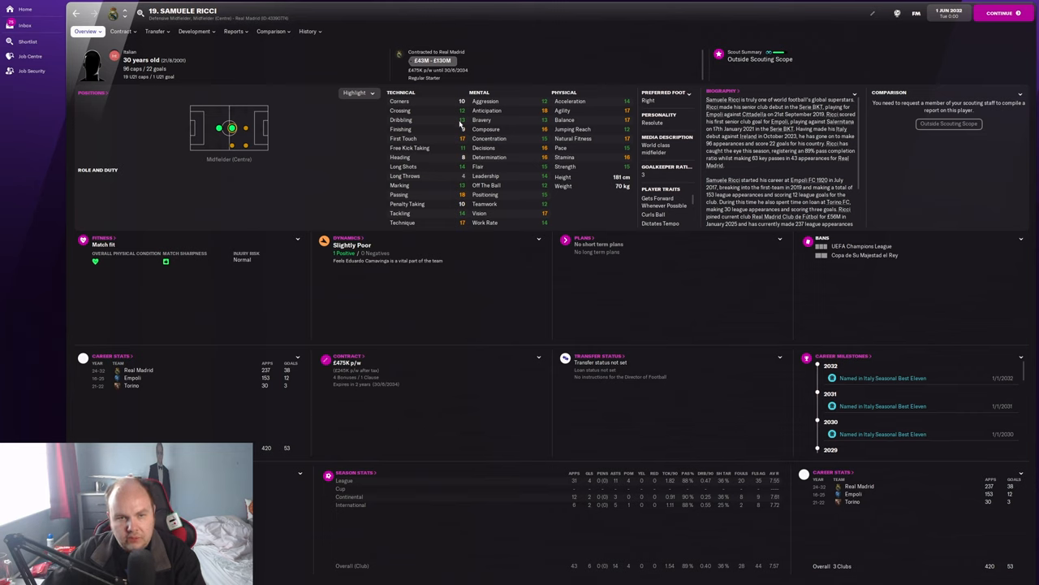
- Open Ricci's June 2032 injury history, listing seven injuries including a damaged knee cap
click(309, 31)
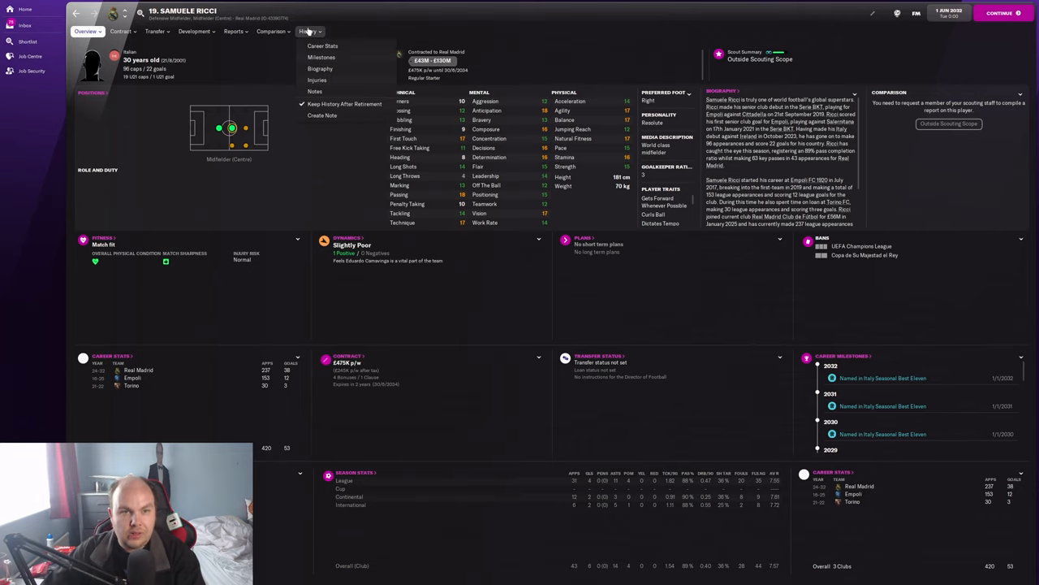
click(318, 80)
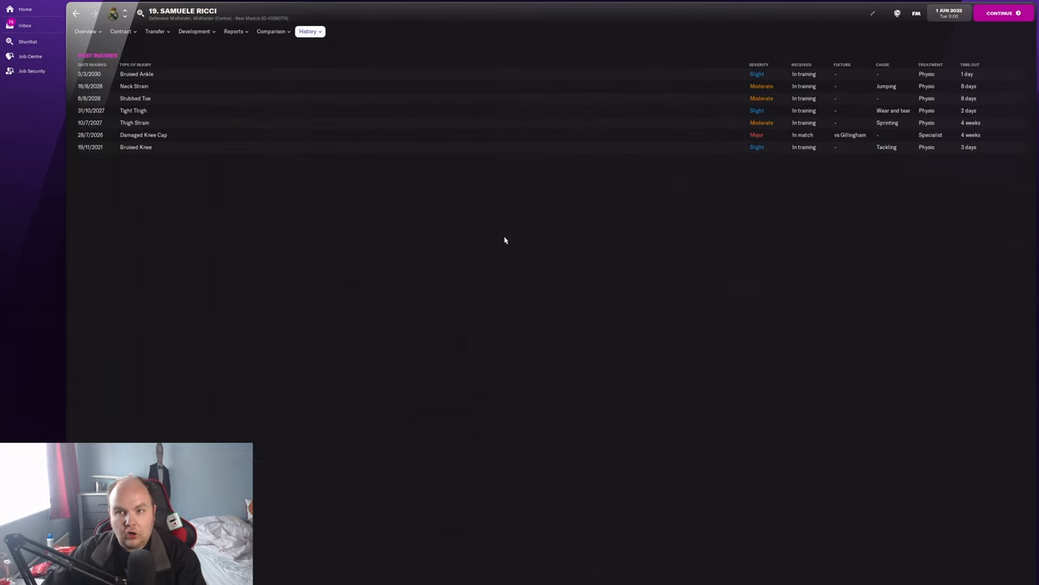
mouse_move(502, 217)
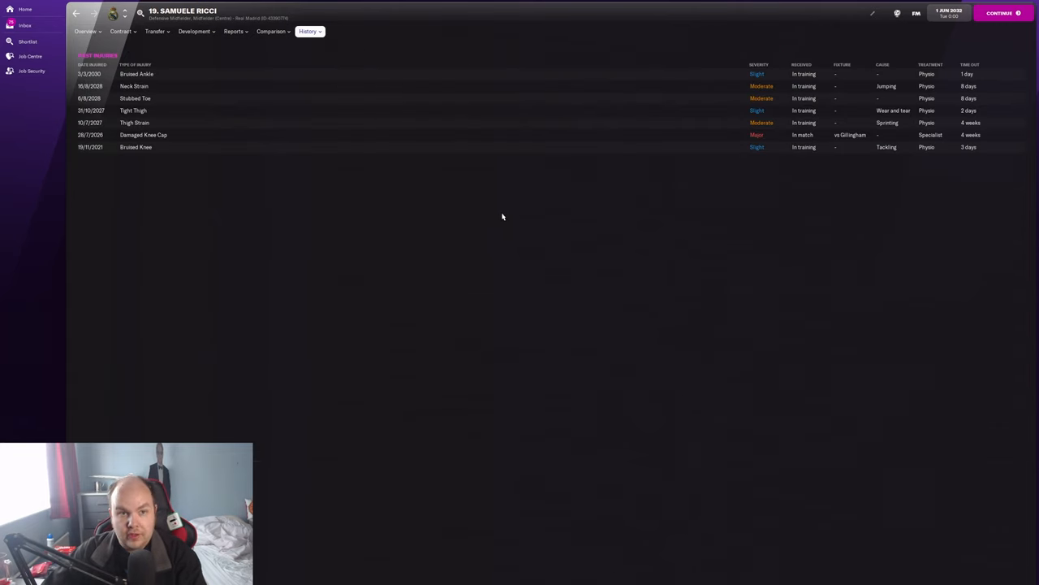
mouse_move(333, 34)
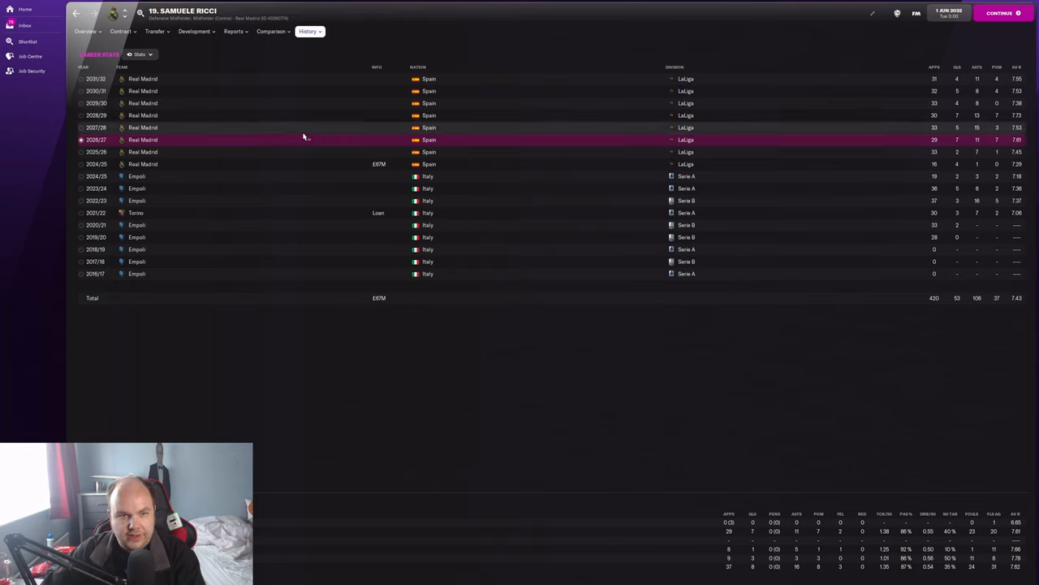
- Select Ricci's 2031/32 season stats (420 appearances, 53 goals), then return to his profile
click(307, 115)
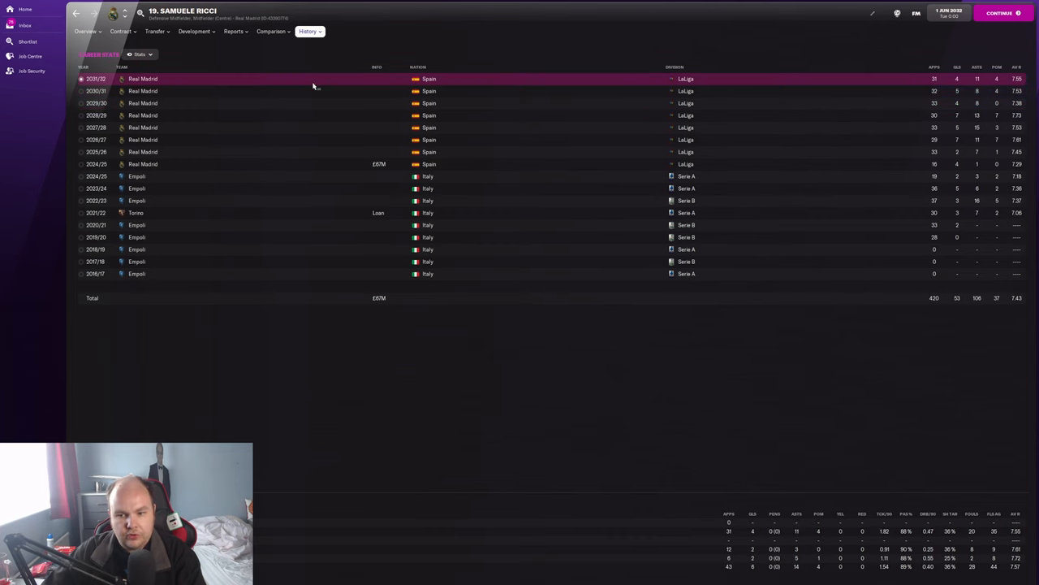
click(85, 31)
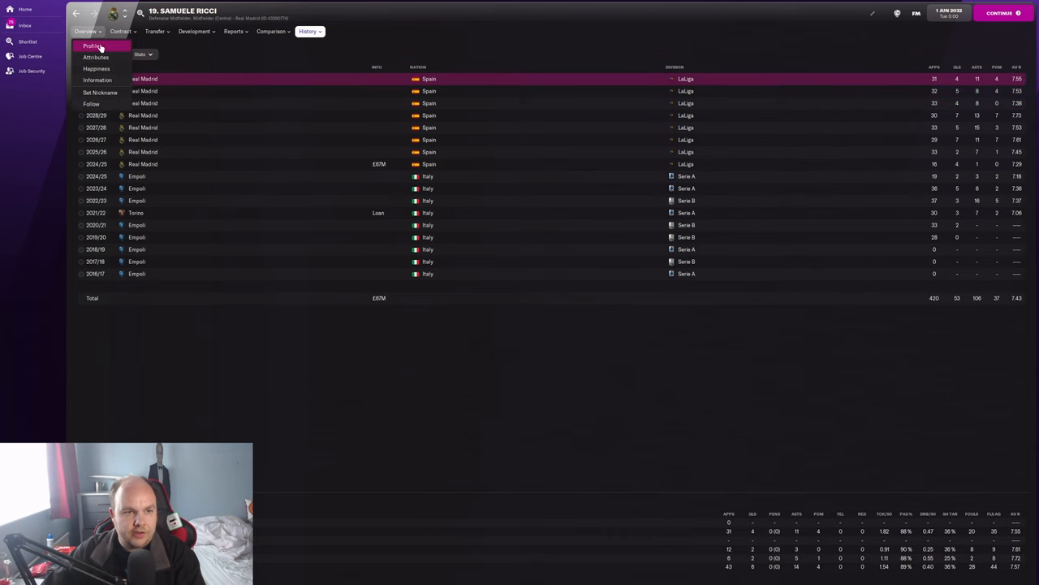
click(92, 45)
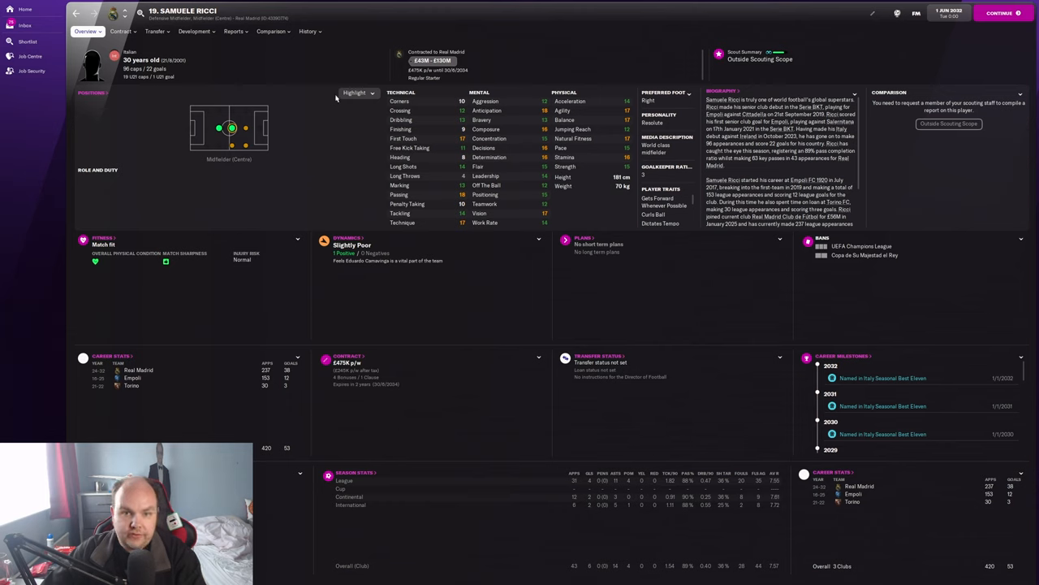
click(307, 31)
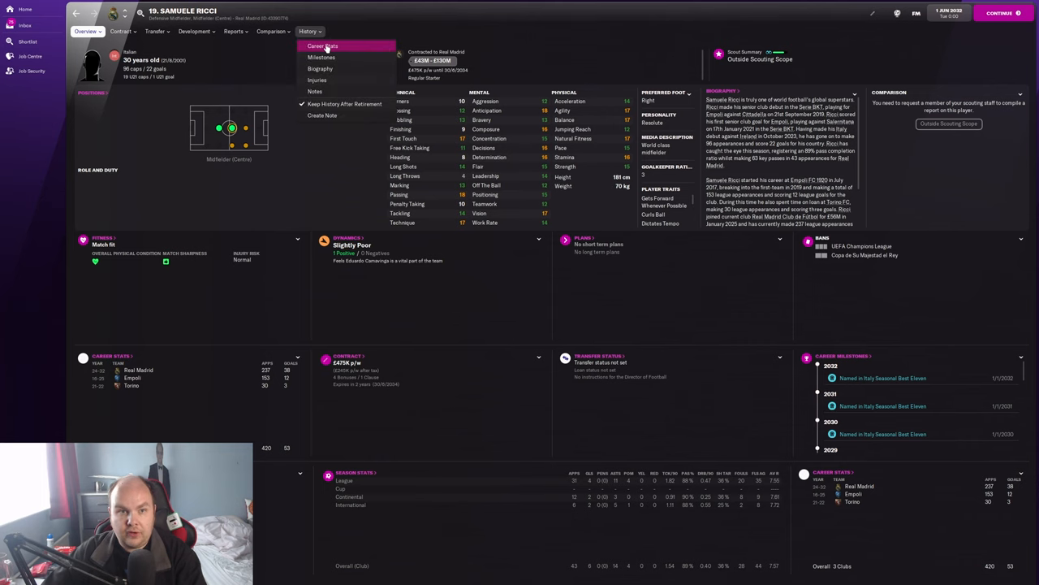
click(321, 45)
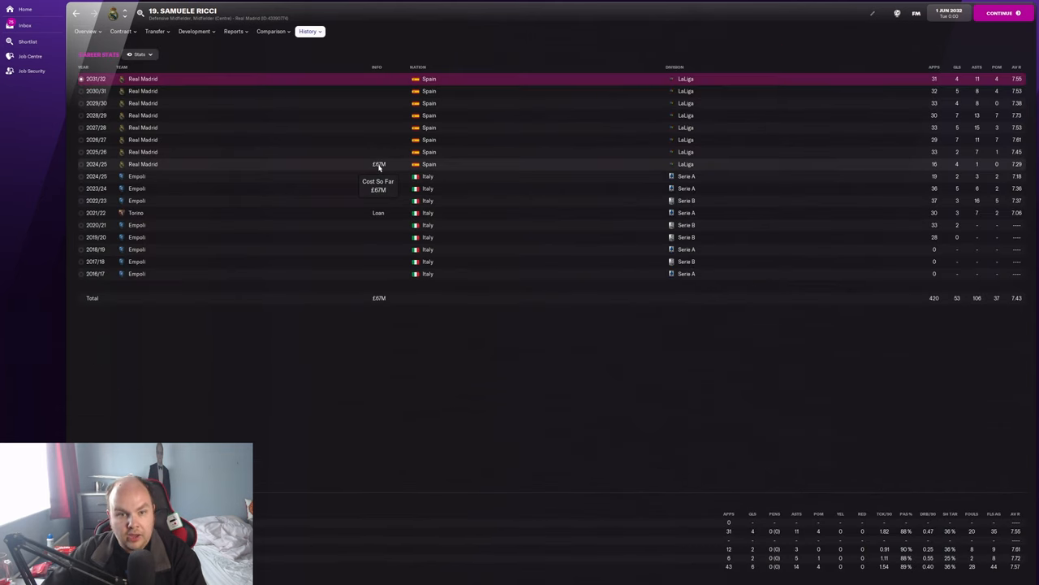
click(84, 31)
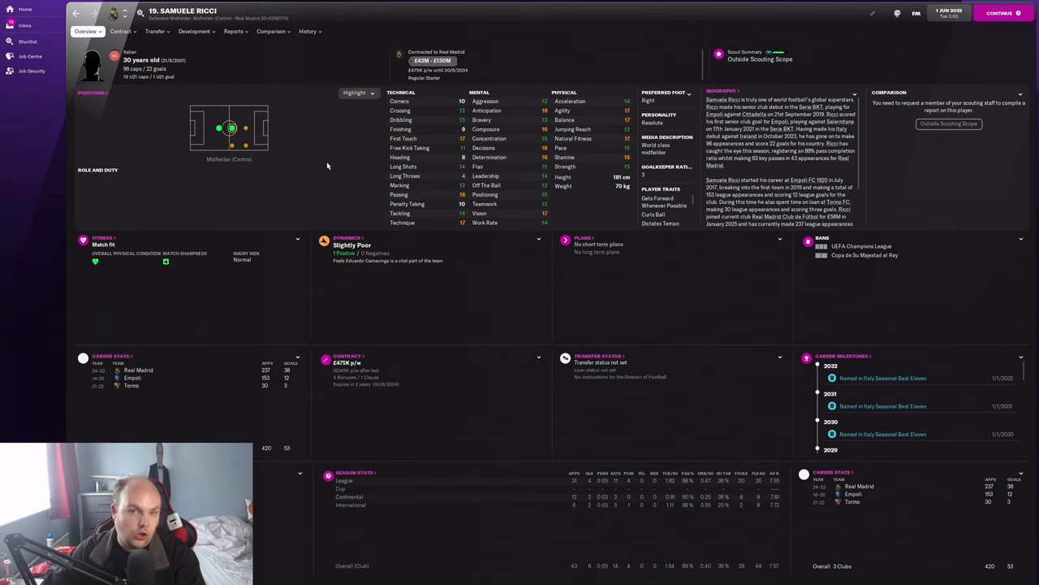
click(308, 31)
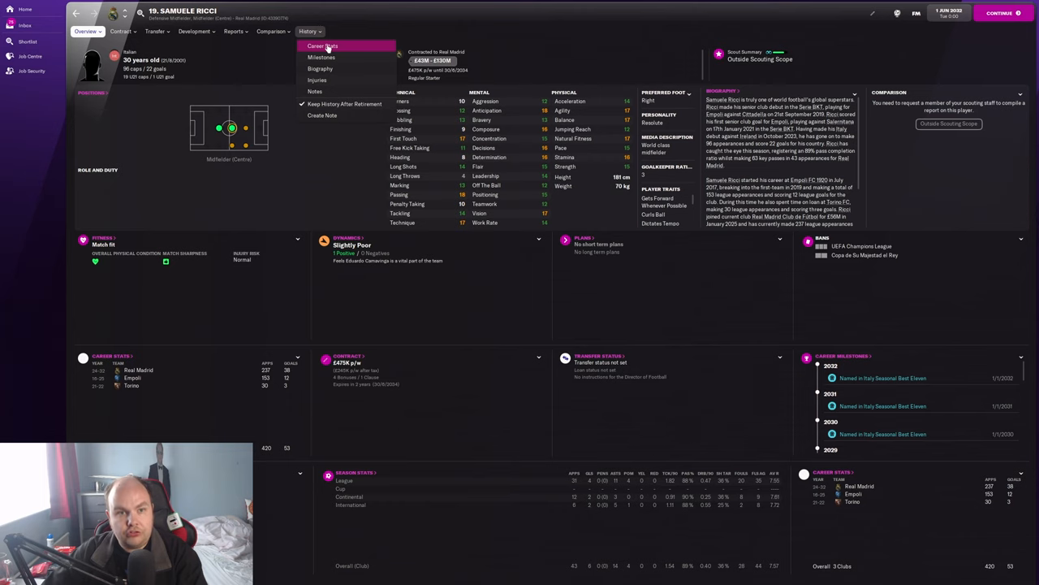
click(322, 46)
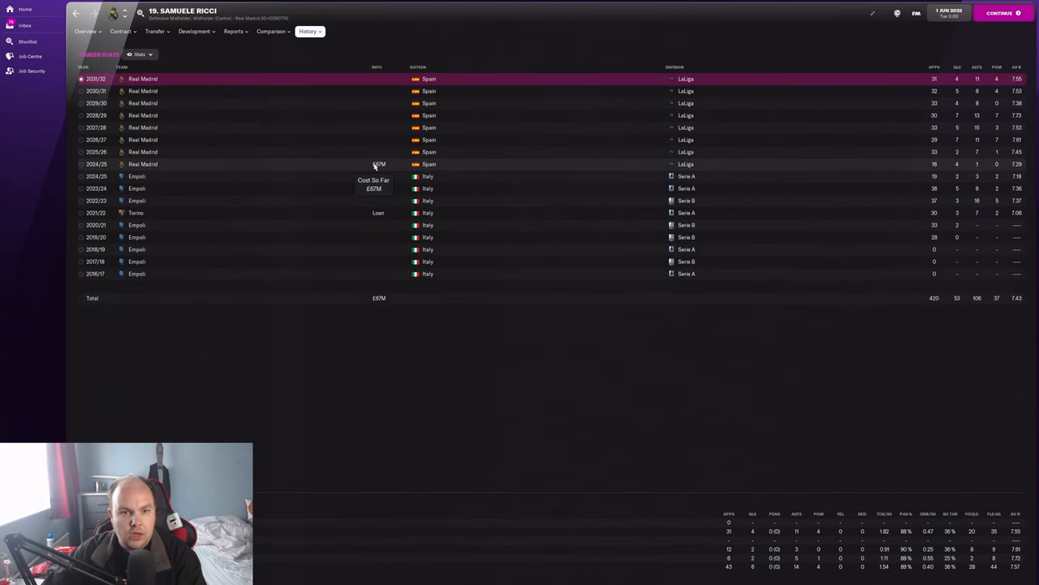
click(86, 31)
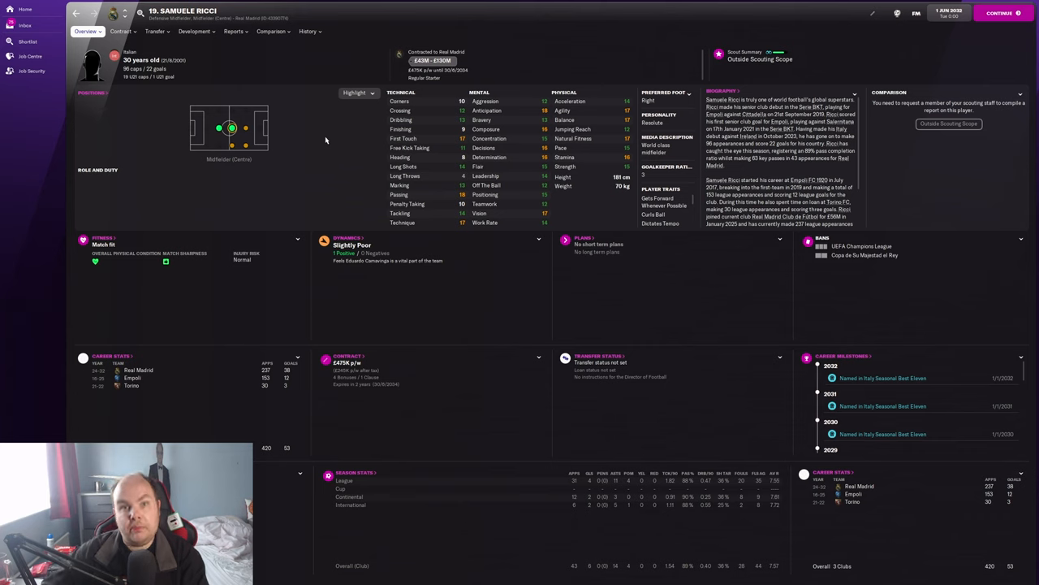
mouse_move(295, 71)
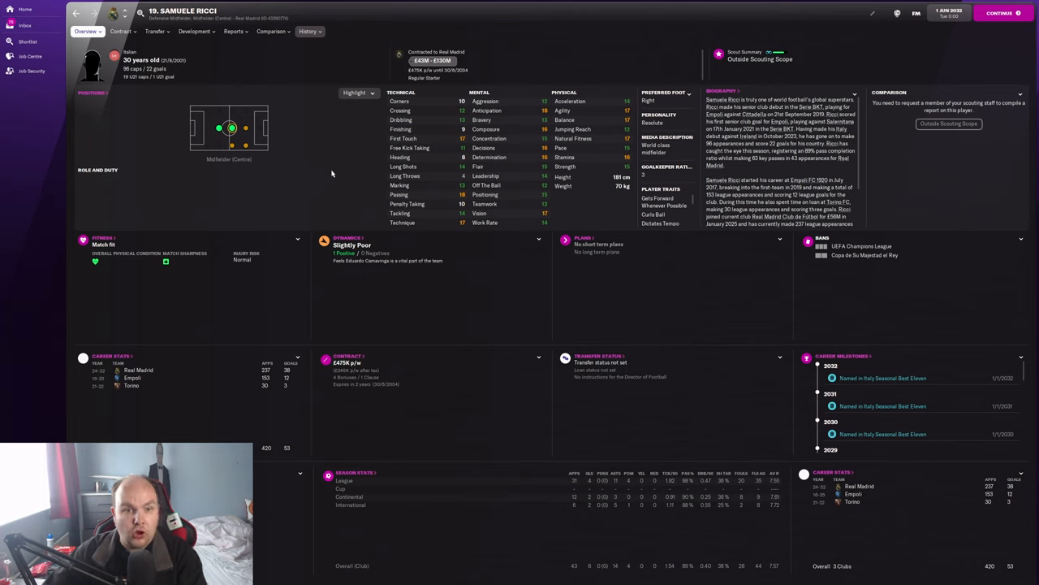
mouse_move(331, 173)
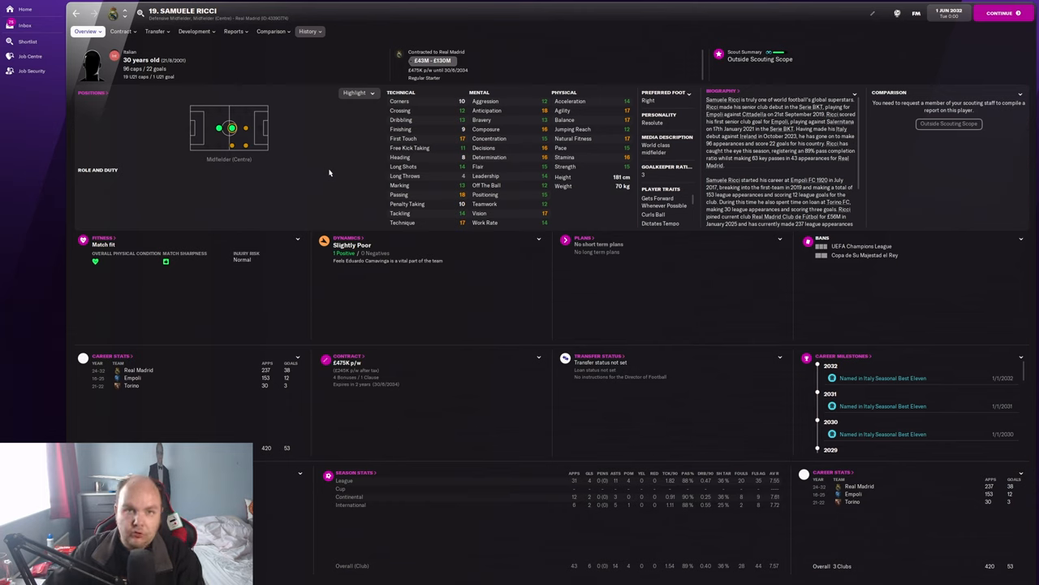